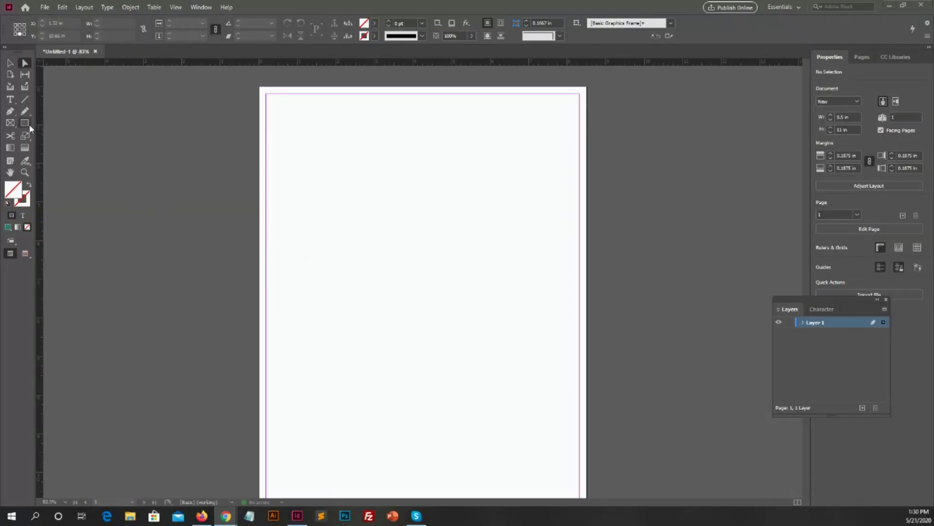
# Step: Draw a tall rectangle frame, fill it with teal RGB 36/130/105, and reselect it
pyautogui.moveTo(337, 199); pyautogui.dragTo(343, 214)
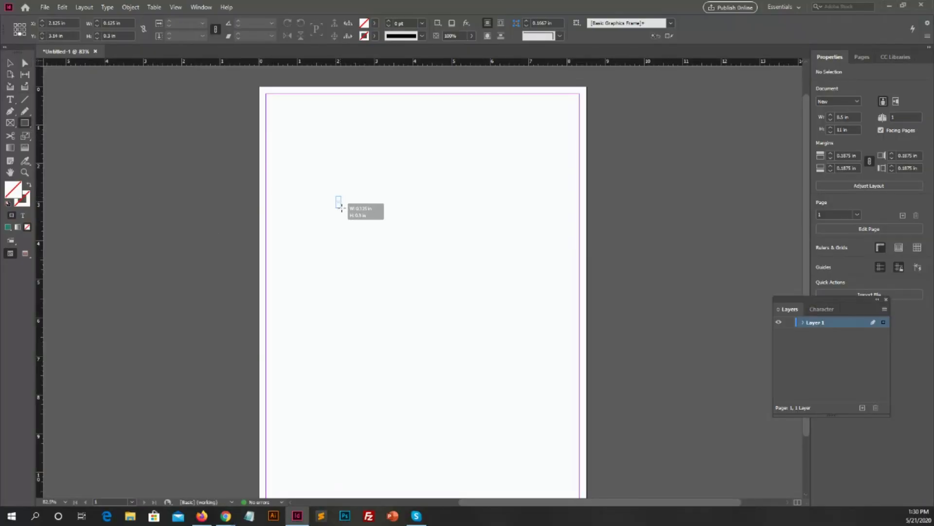
pyautogui.moveTo(339, 201); pyautogui.dragTo(478, 410)
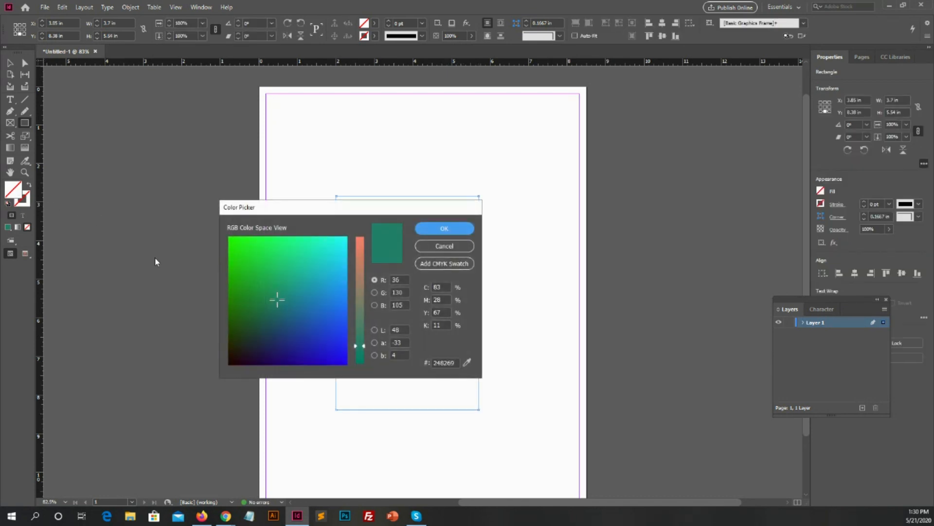
pyautogui.click(444, 228)
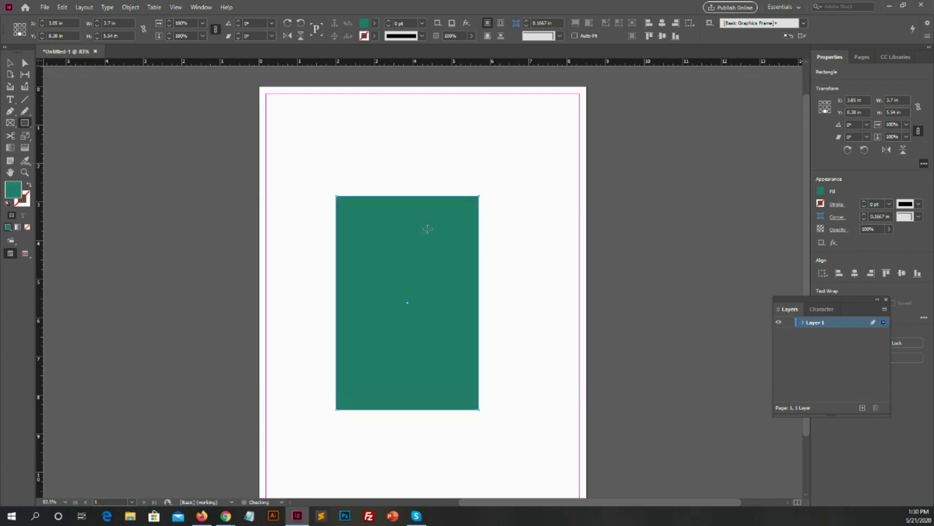
pyautogui.moveTo(24, 62)
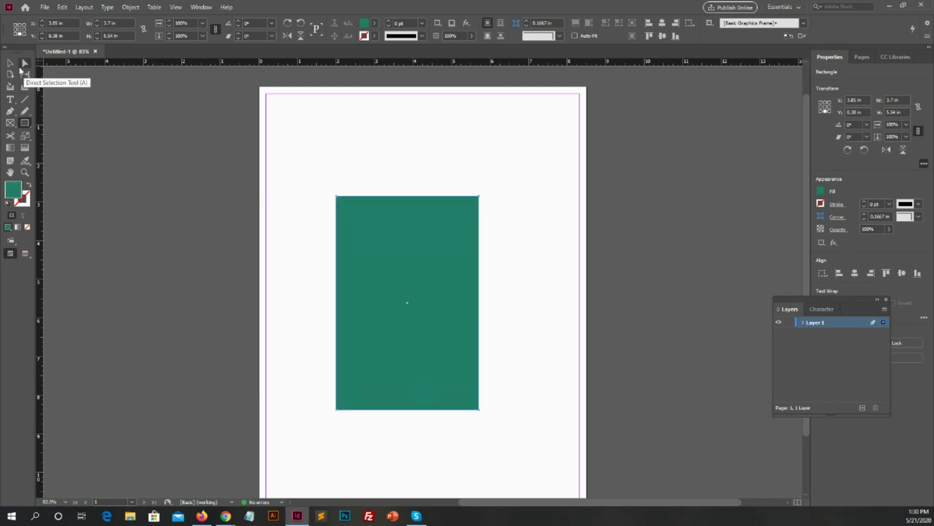
pyautogui.click(544, 350)
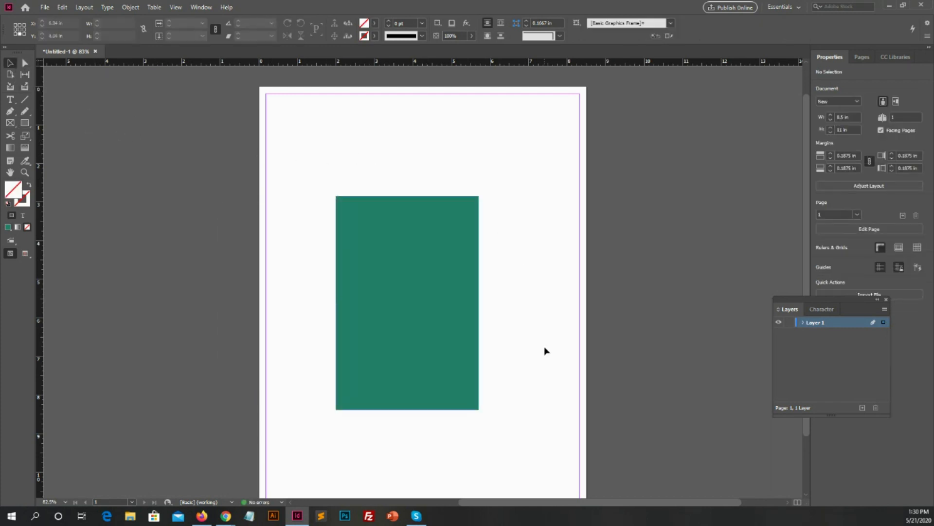
pyautogui.click(406, 302)
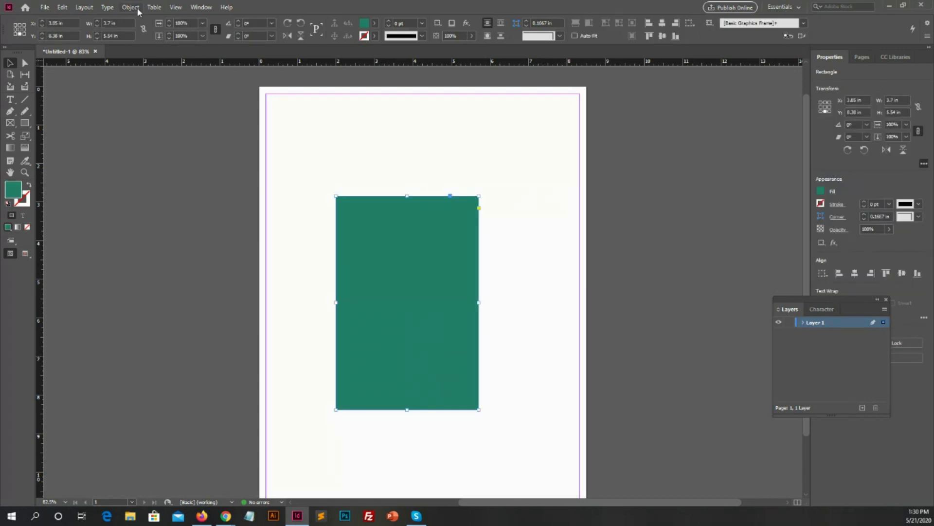
# Step: Choose Drop Shadow from the Object > Effects submenu
pyautogui.click(130, 7)
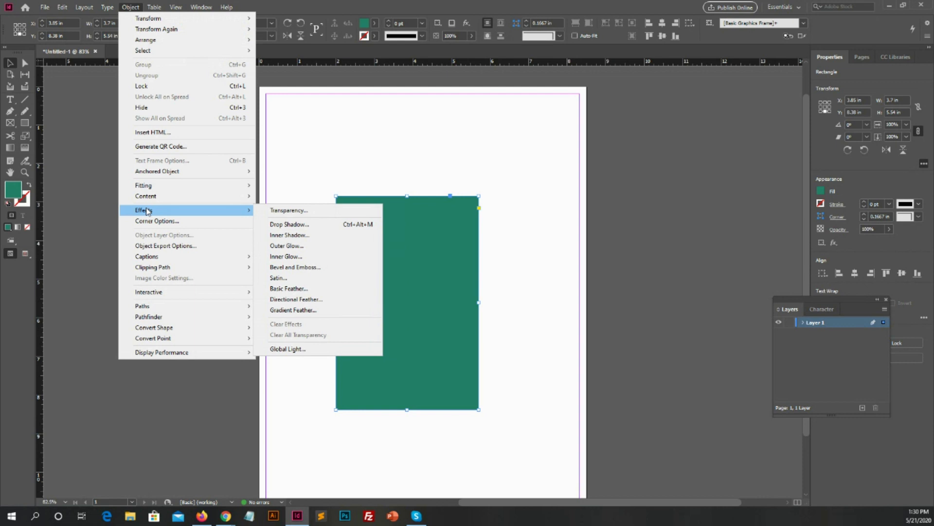
pyautogui.moveTo(288, 234)
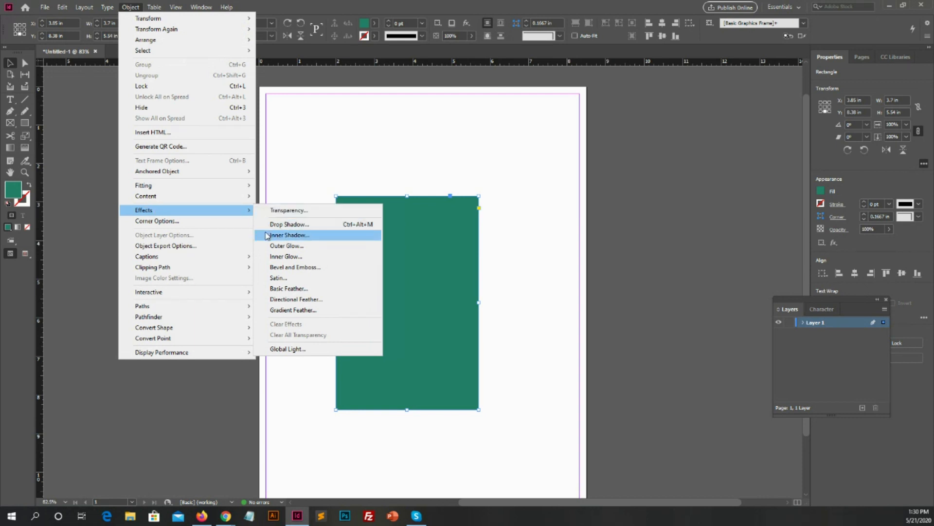
pyautogui.moveTo(266, 288)
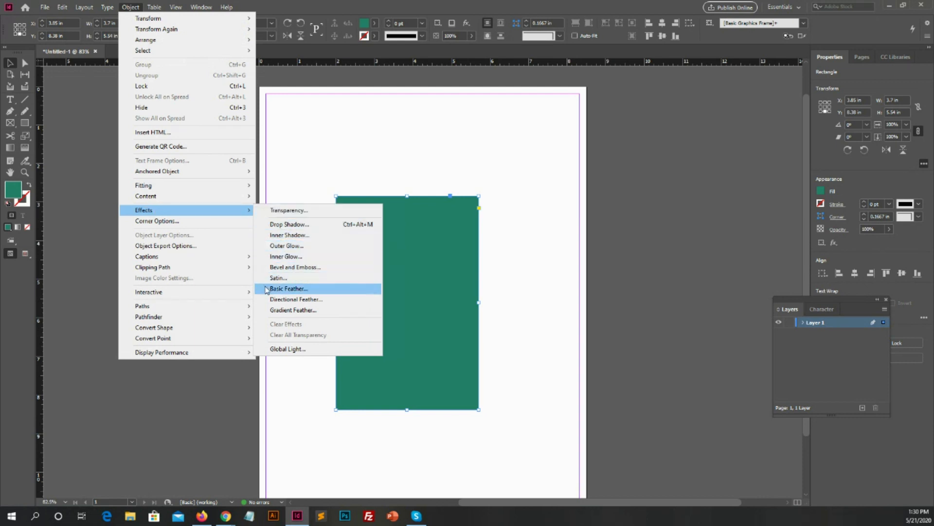
pyautogui.moveTo(296, 299)
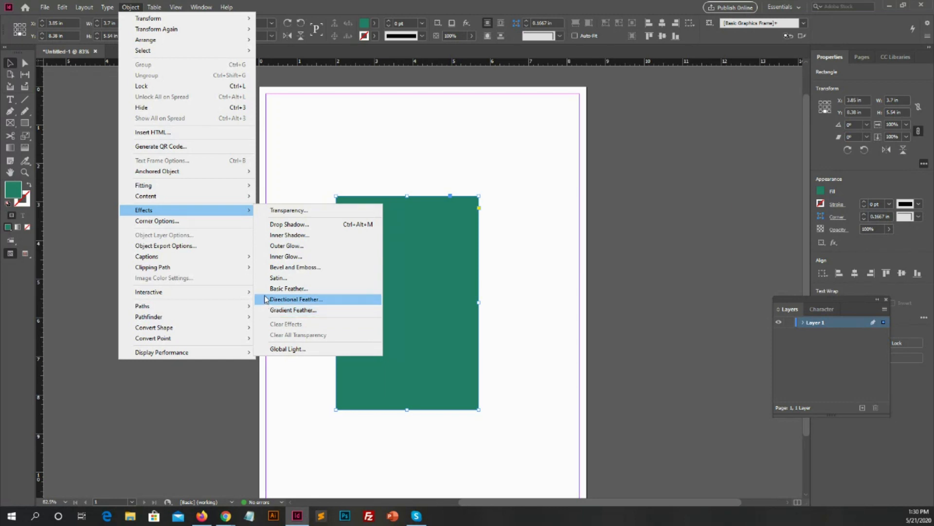
pyautogui.moveTo(284, 256)
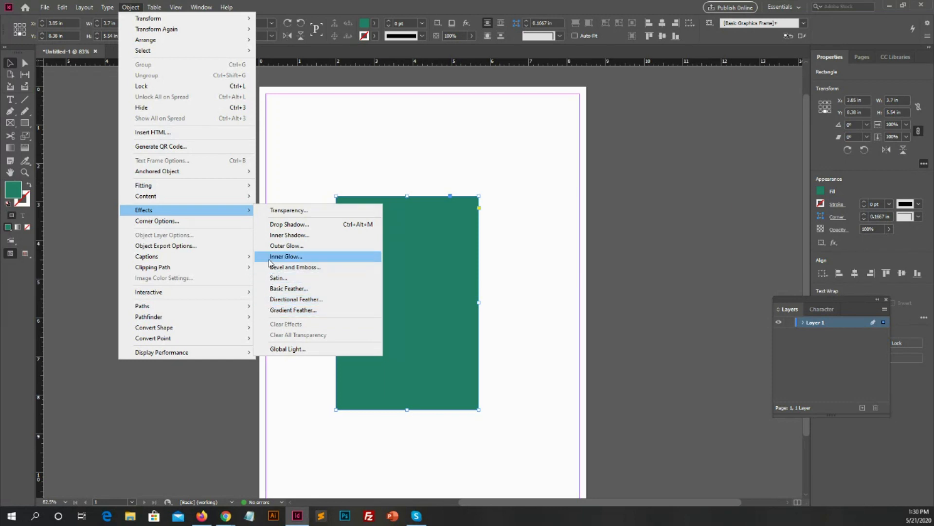
pyautogui.moveTo(289, 224)
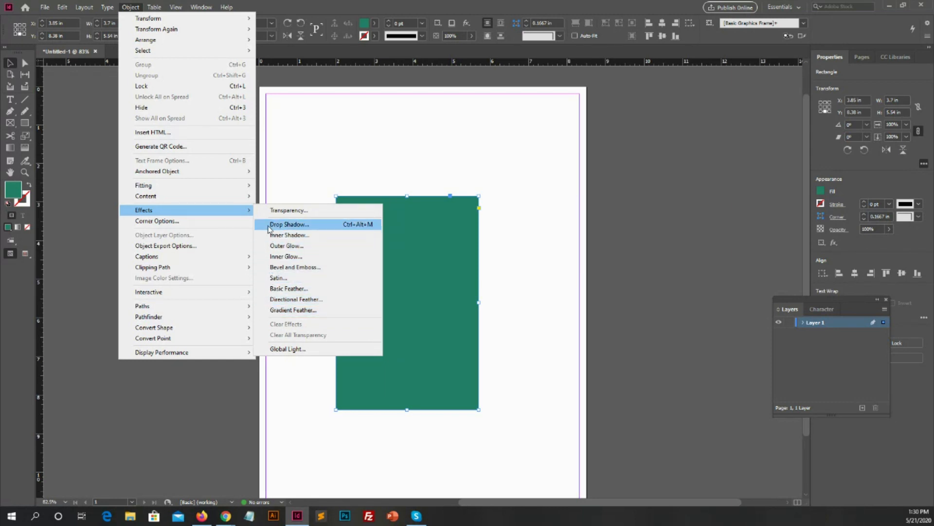
pyautogui.click(289, 224)
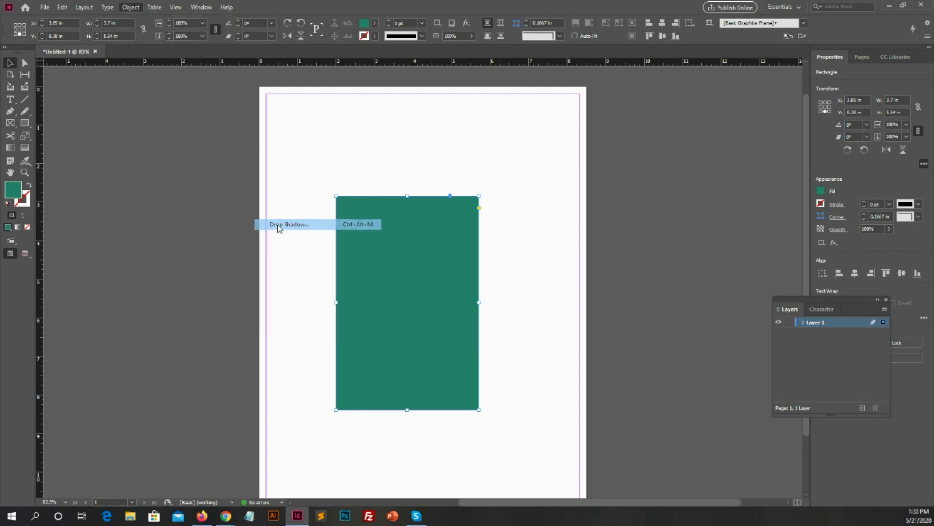
# Step: Set the drop shadow angle to 90°
pyautogui.click(289, 224)
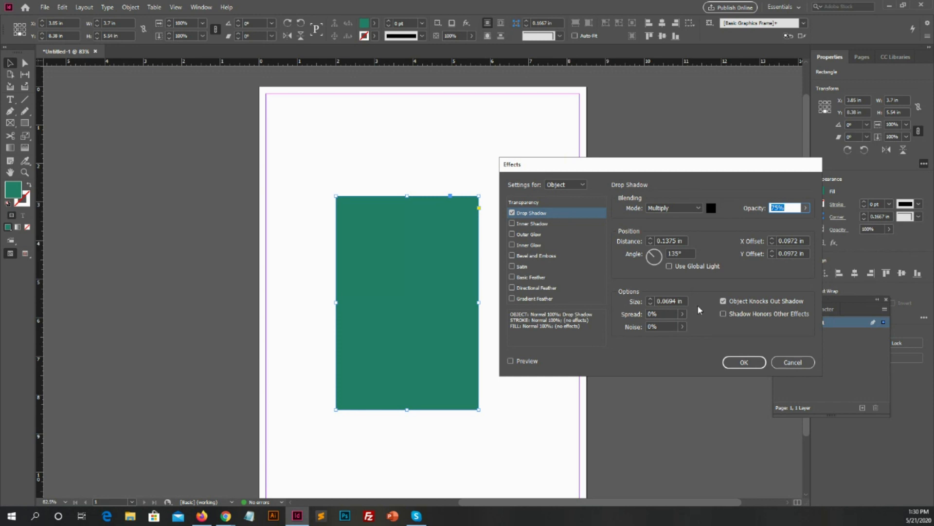
pyautogui.moveTo(654, 256); pyautogui.dragTo(650, 253)
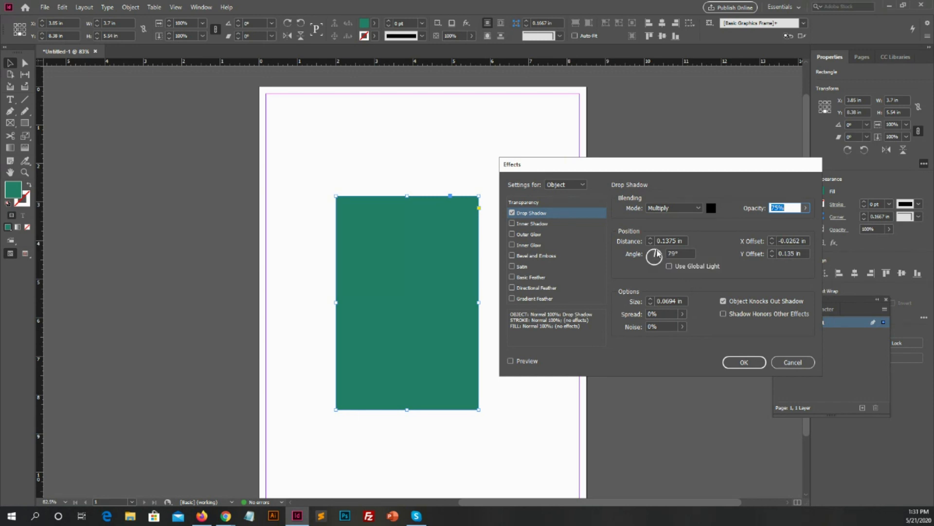
pyautogui.moveTo(656, 250); pyautogui.dragTo(653, 257)
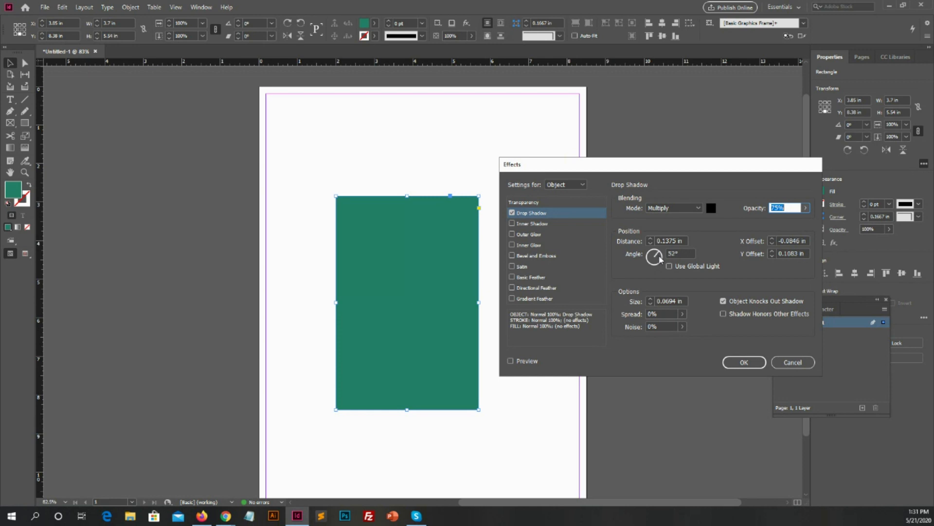
pyautogui.moveTo(656, 249); pyautogui.dragTo(653, 258)
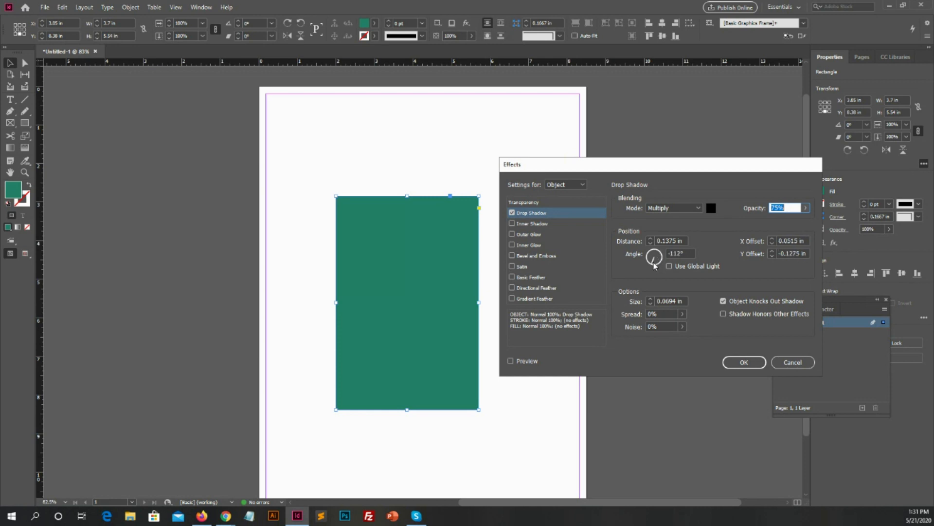
pyautogui.moveTo(654, 256); pyautogui.dragTo(655, 250)
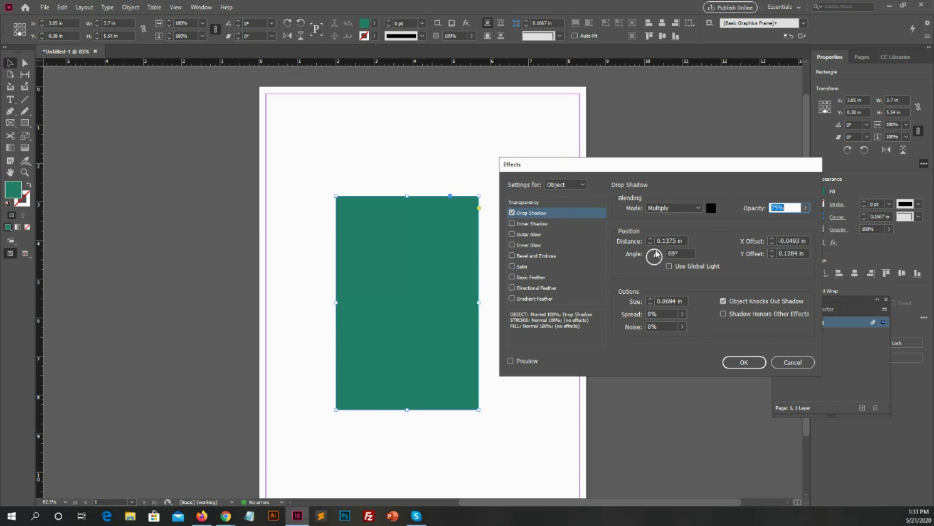
pyautogui.moveTo(658, 250); pyautogui.dragTo(655, 247)
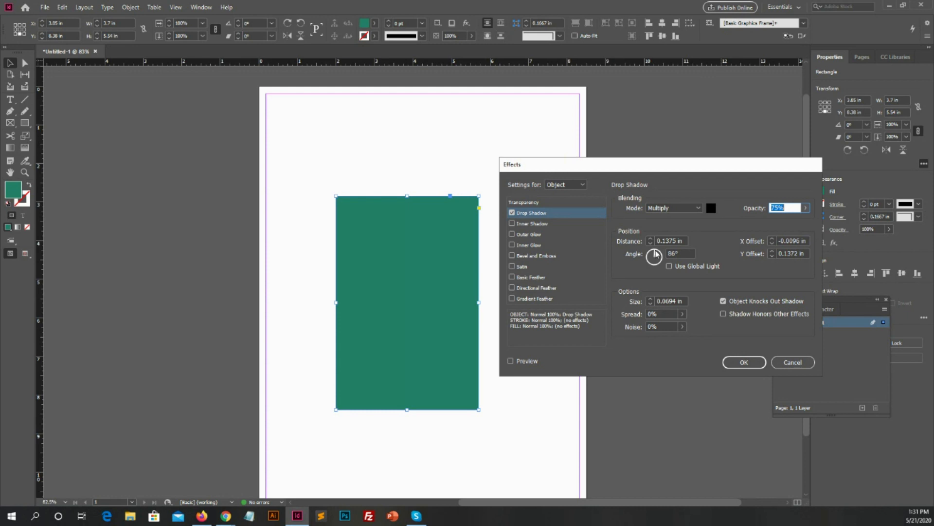
pyautogui.moveTo(654, 253); pyautogui.dragTo(653, 250)
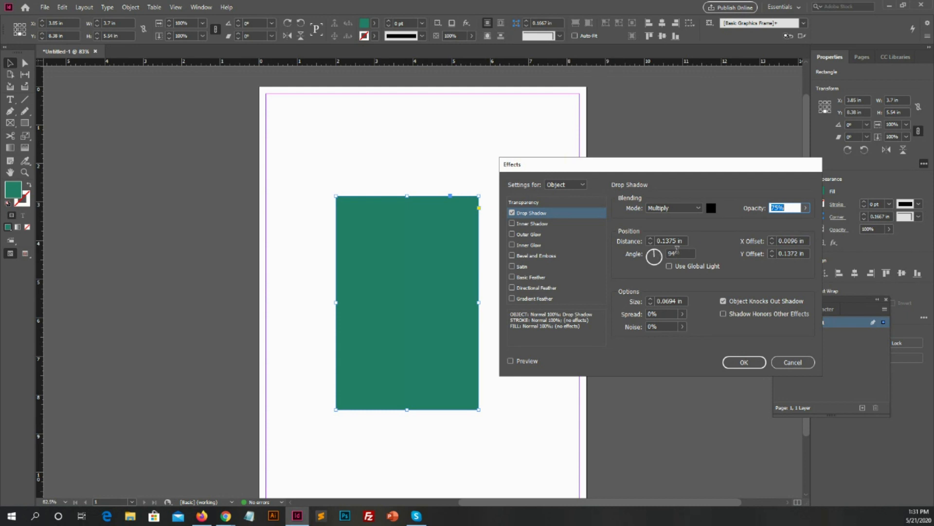
pyautogui.click(674, 253)
pyautogui.write('90')
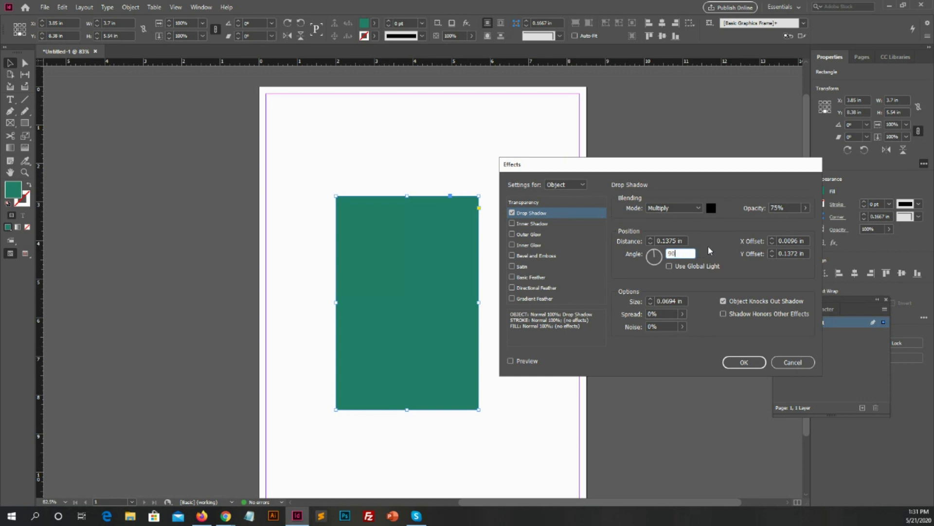
pyautogui.click(668, 266)
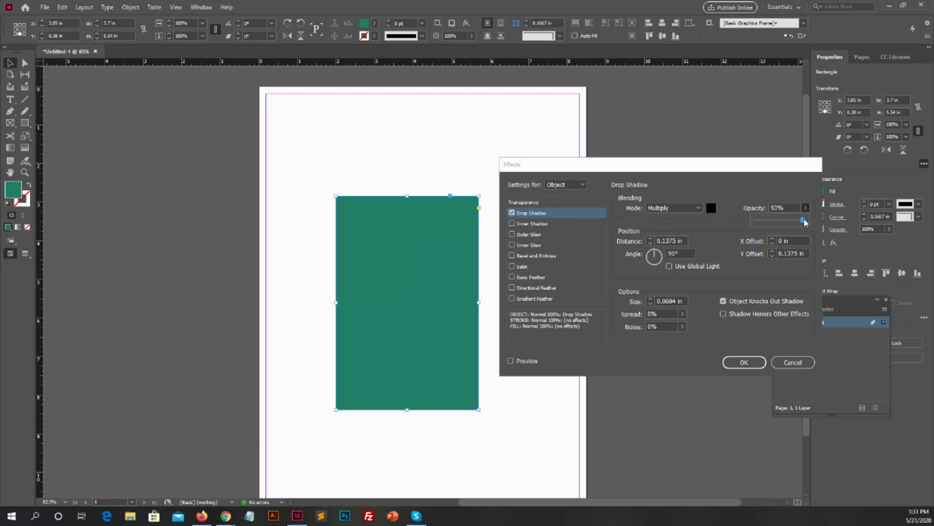
# Step: Set shadow opacity 40%, colour Black, size 0.9375 in, spread 35%, and apply
pyautogui.moveTo(804, 221); pyautogui.dragTo(776, 221)
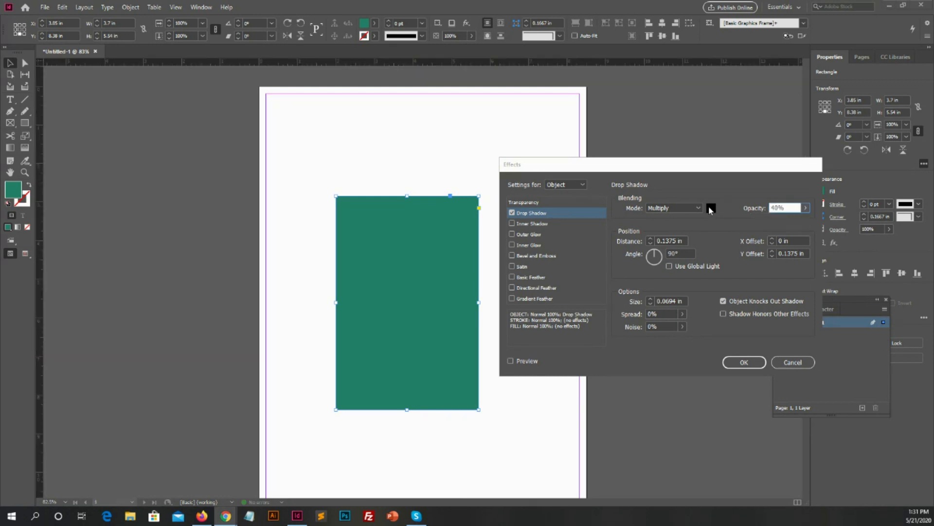
pyautogui.click(711, 207)
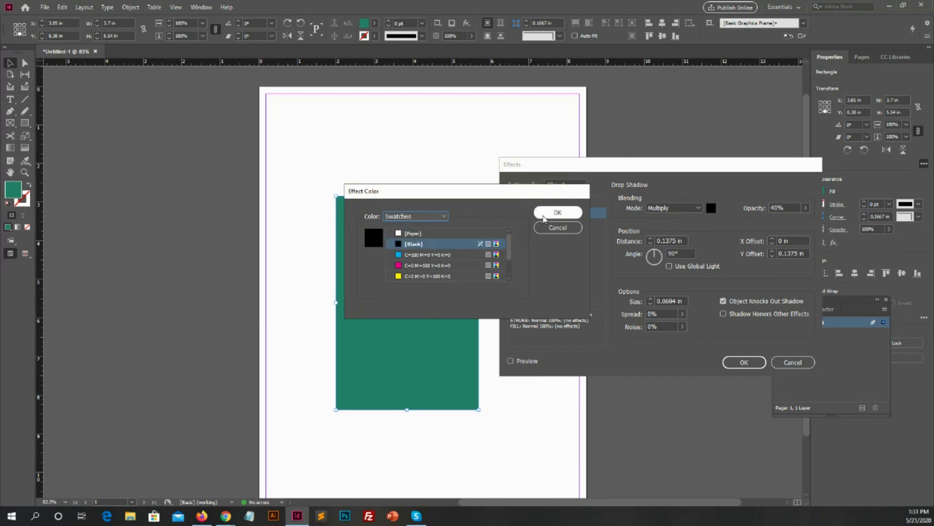
pyautogui.click(557, 213)
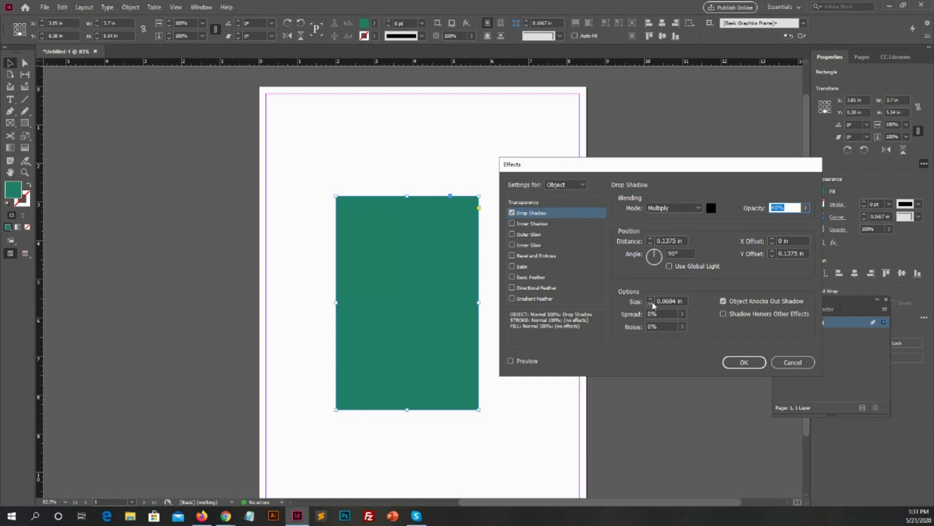
pyautogui.click(651, 300)
pyautogui.write('0.9375')
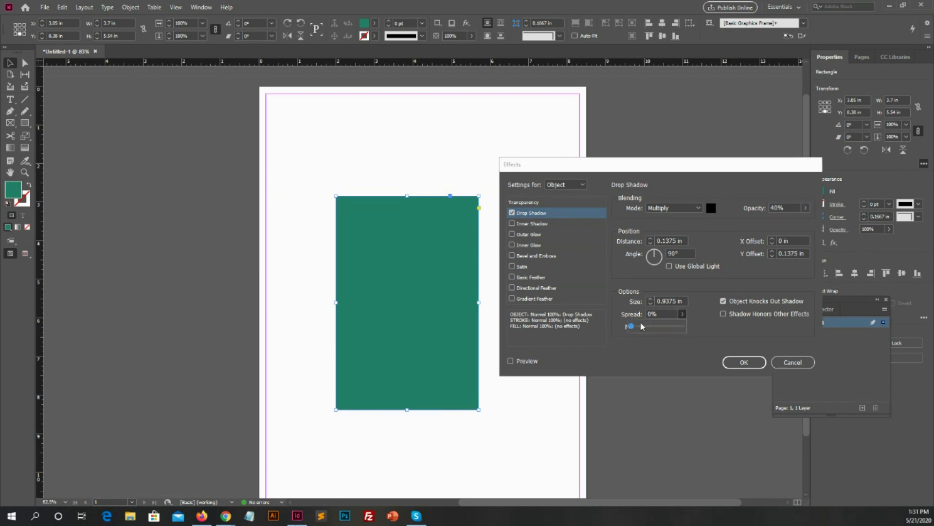
pyautogui.moveTo(631, 327); pyautogui.dragTo(649, 326)
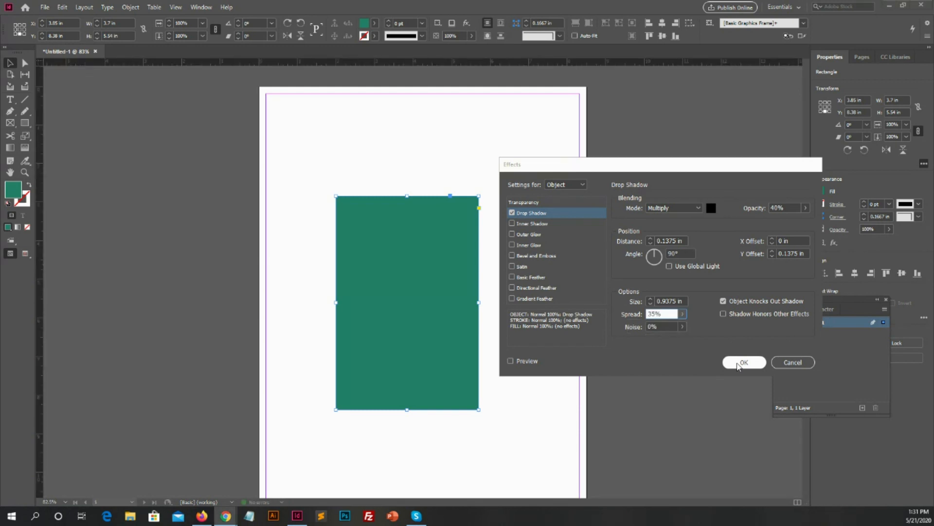
pyautogui.click(743, 362)
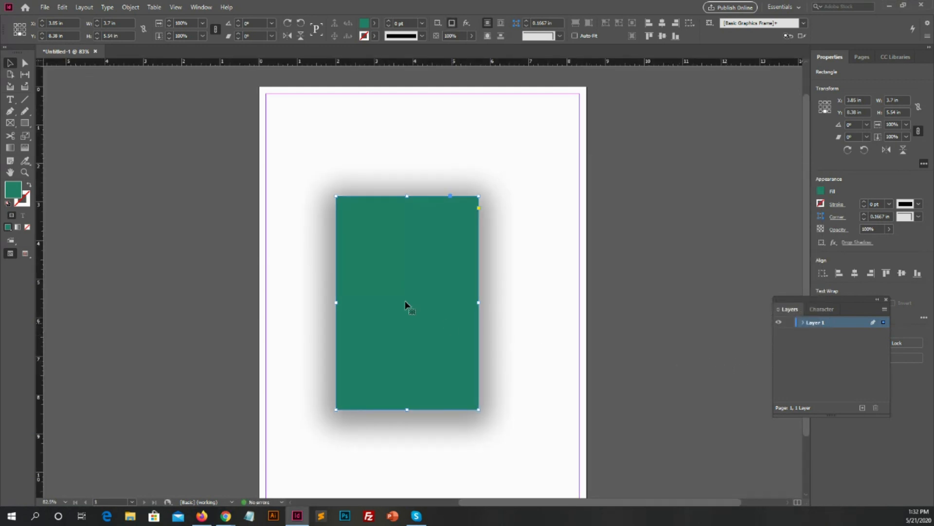
# Step: Clear the drop shadow and reselect the plain green rectangle
pyautogui.click(553, 381)
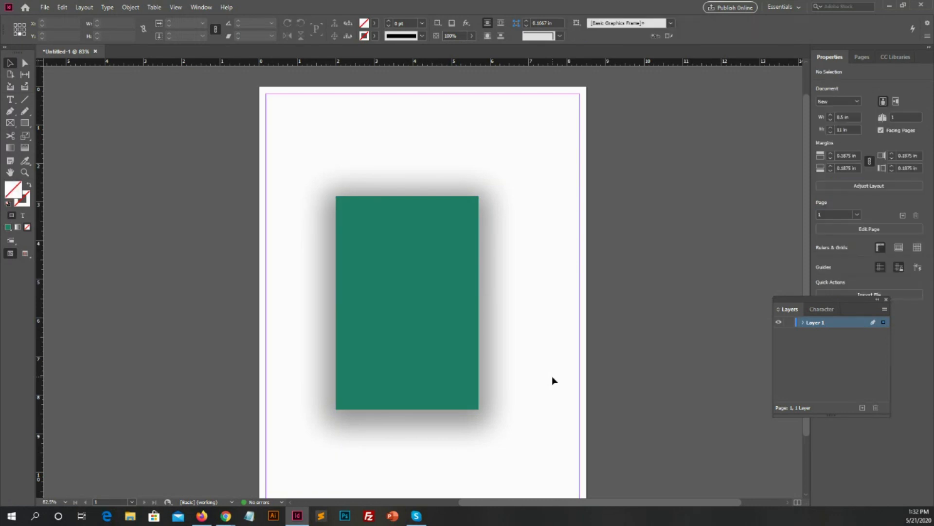
pyautogui.moveTo(366, 187)
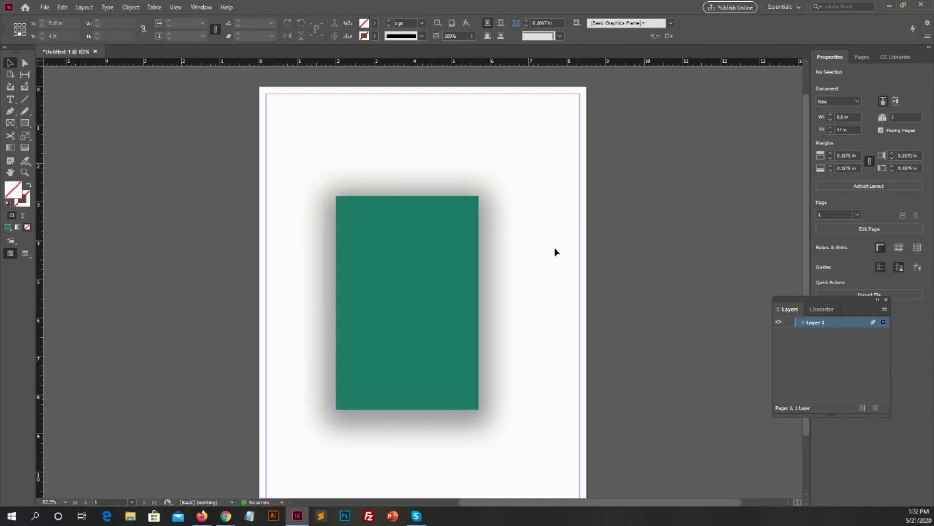
pyautogui.moveTo(430, 365)
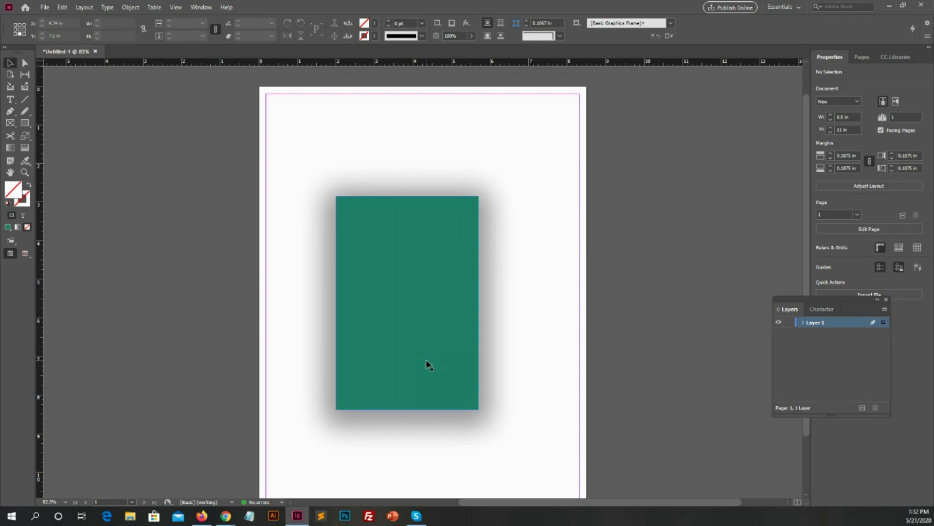
pyautogui.click(407, 303)
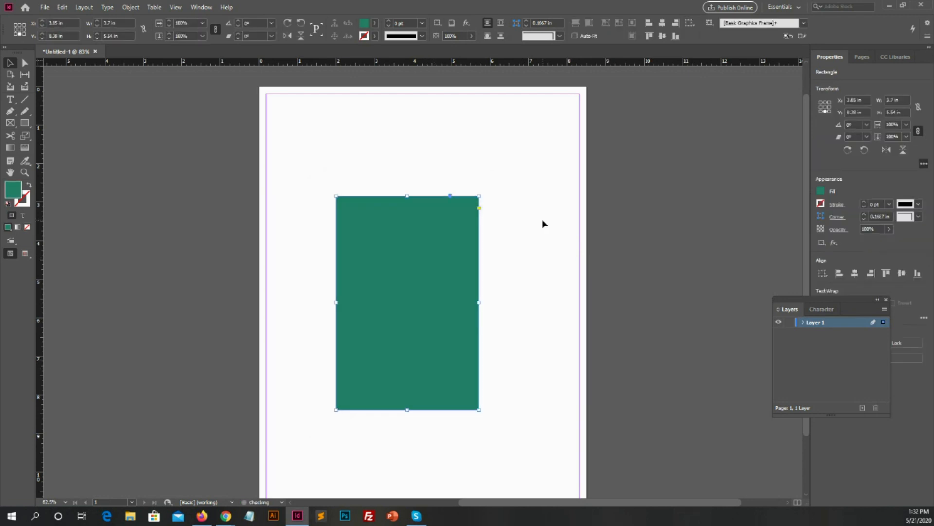
# Step: Apply an Inner Shadow with Normal mode and 0.625 in size
pyautogui.click(542, 224)
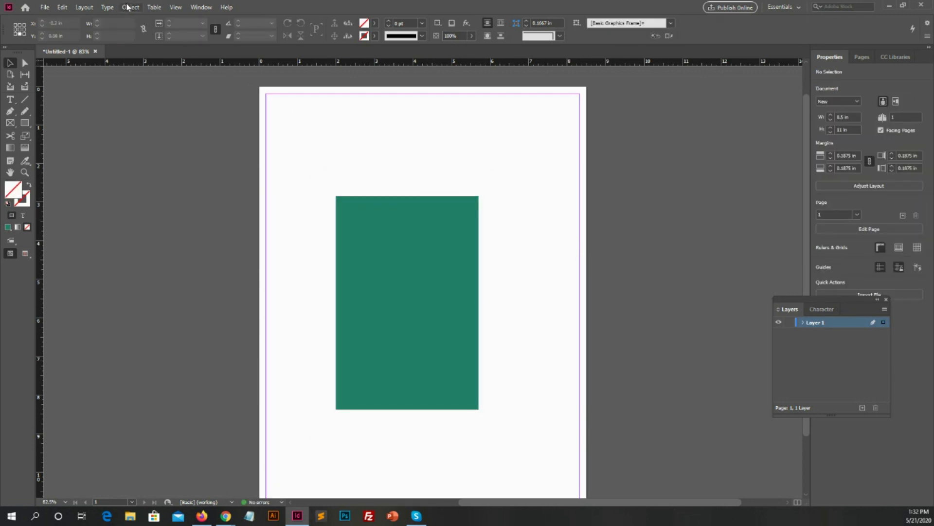
pyautogui.click(131, 6)
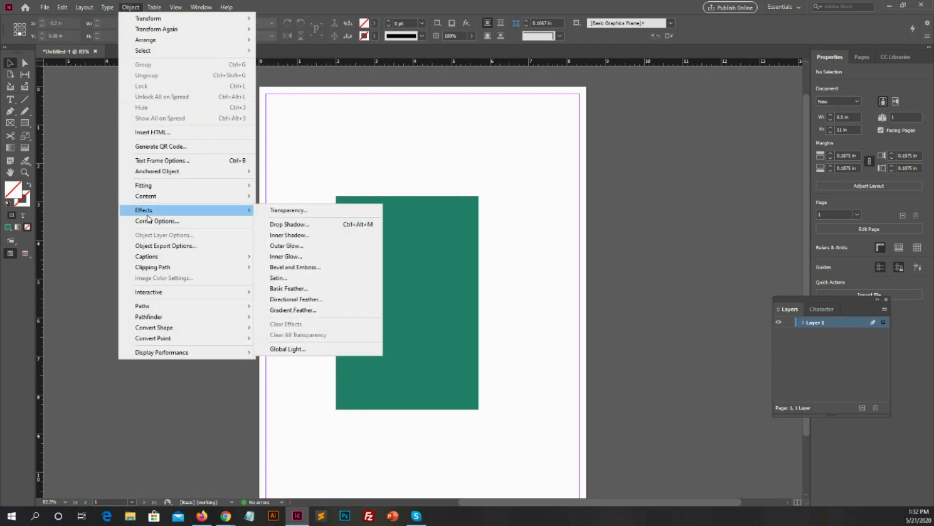
pyautogui.moveTo(301, 234)
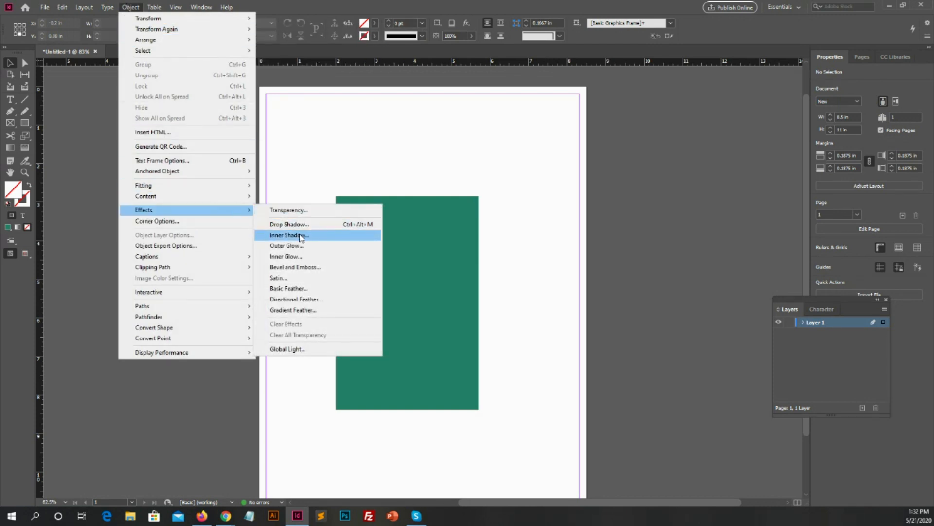
pyautogui.click(289, 235)
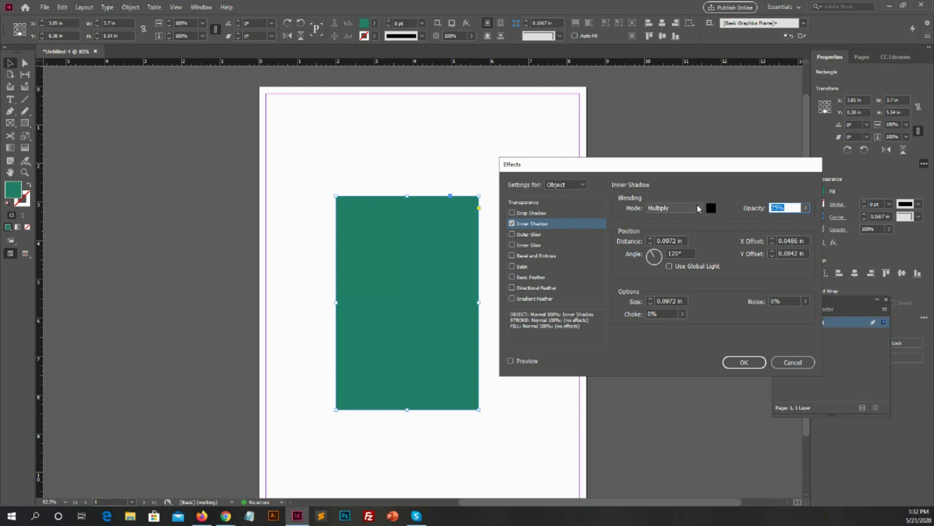
pyautogui.click(673, 207)
pyautogui.write('0.625')
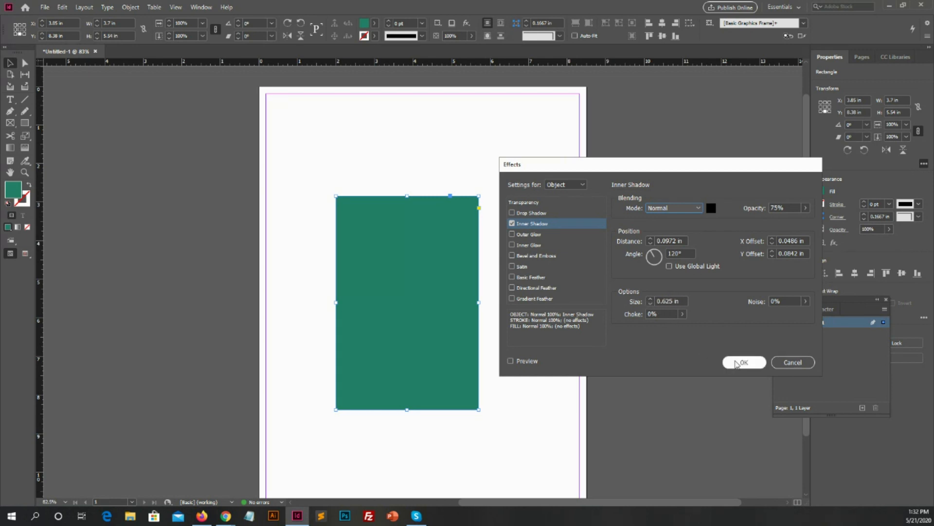
pyautogui.click(744, 362)
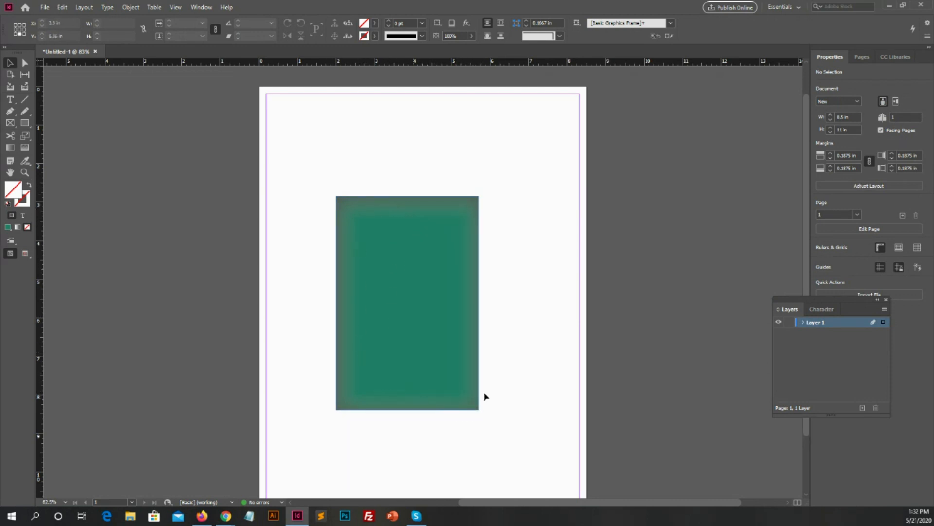
pyautogui.moveTo(501, 382)
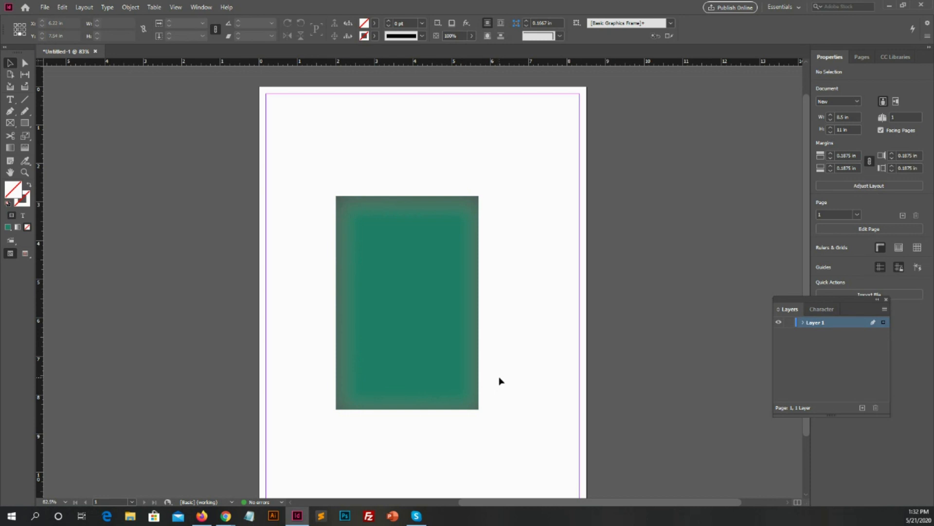
pyautogui.moveTo(552, 345)
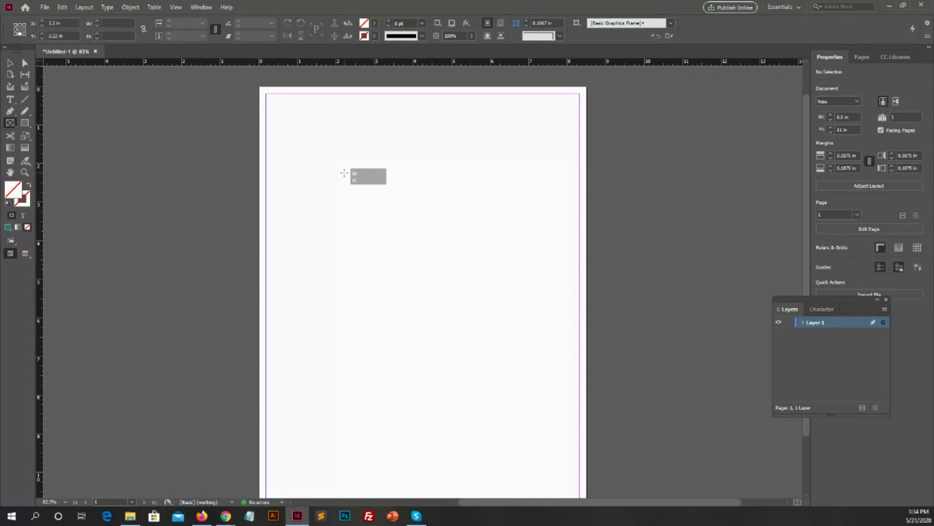
# Step: Drag out a tall empty rectangle frame on the upper part of the page
pyautogui.moveTo(344, 173); pyautogui.dragTo(475, 370)
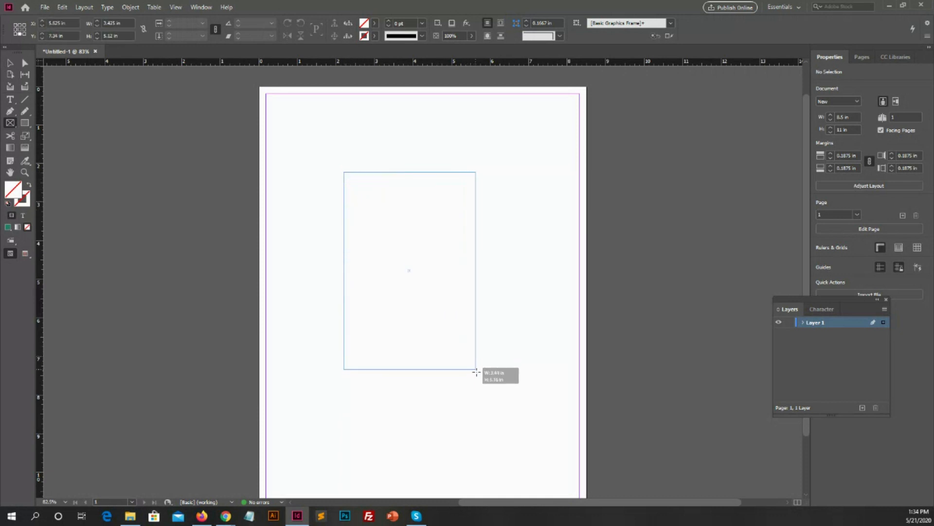
pyautogui.moveTo(475, 370); pyautogui.dragTo(483, 386)
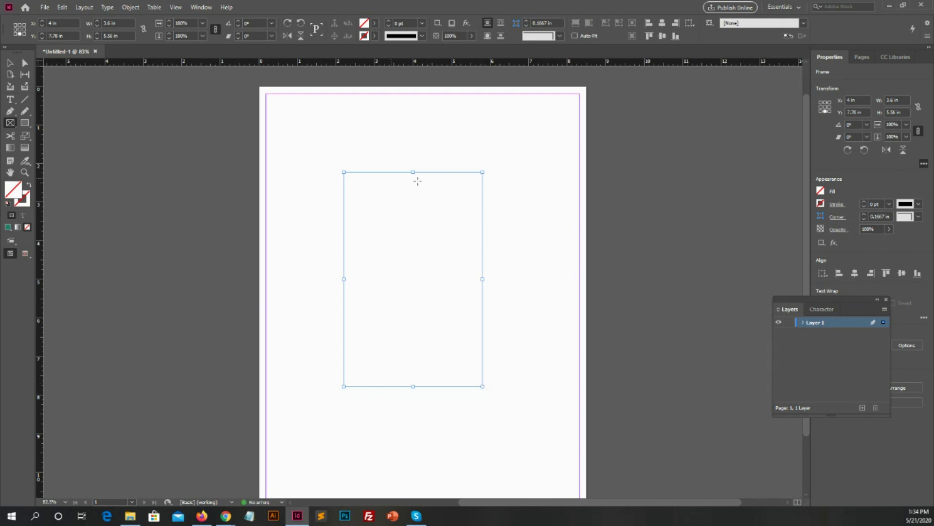
pyautogui.moveTo(414, 348)
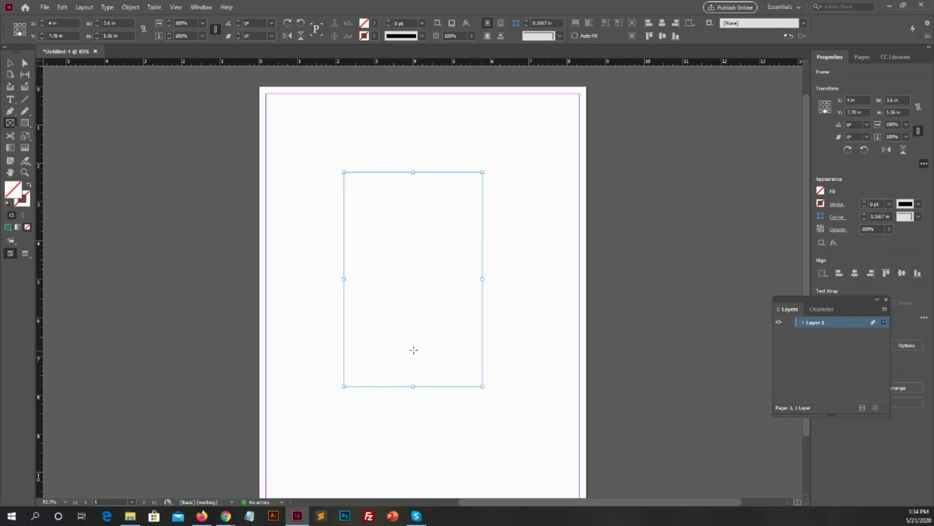
pyautogui.moveTo(147, 172)
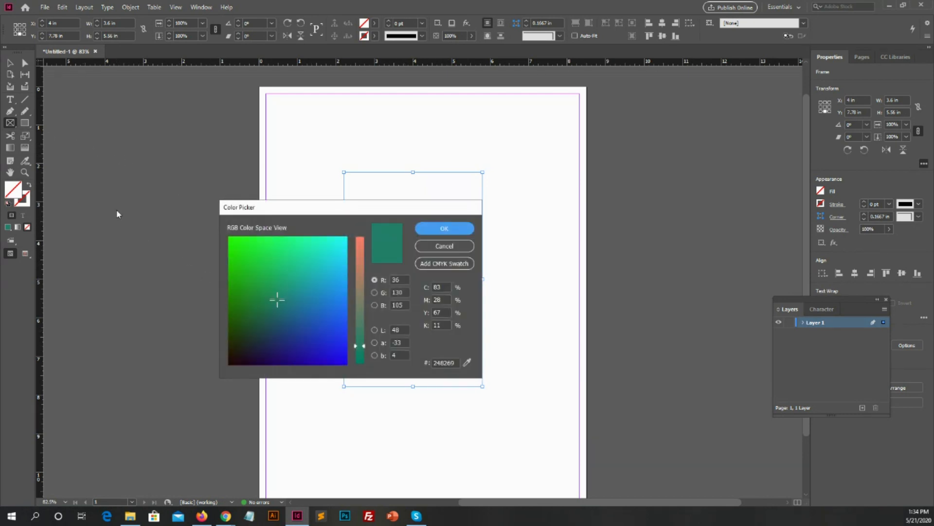
# Step: Pick a dark teal fill in the Color Picker using a hex code
pyautogui.click(444, 228)
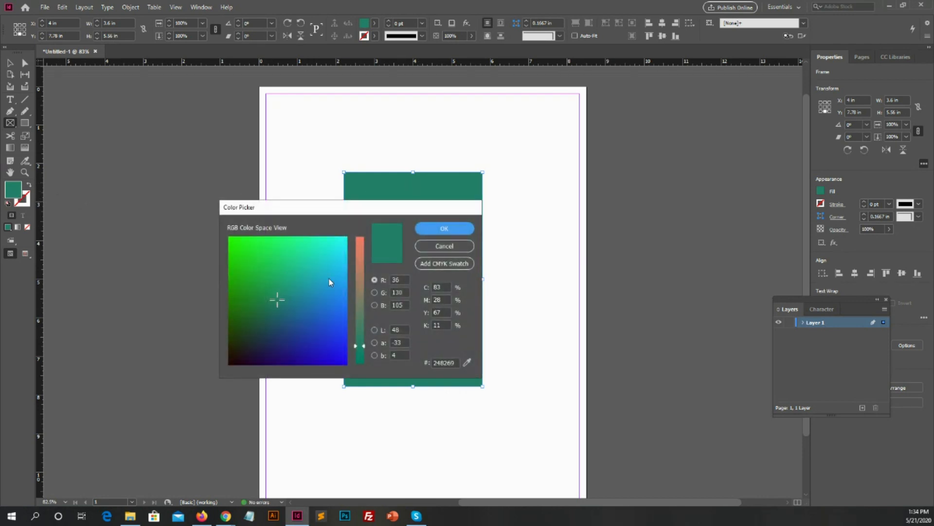
pyautogui.click(288, 293)
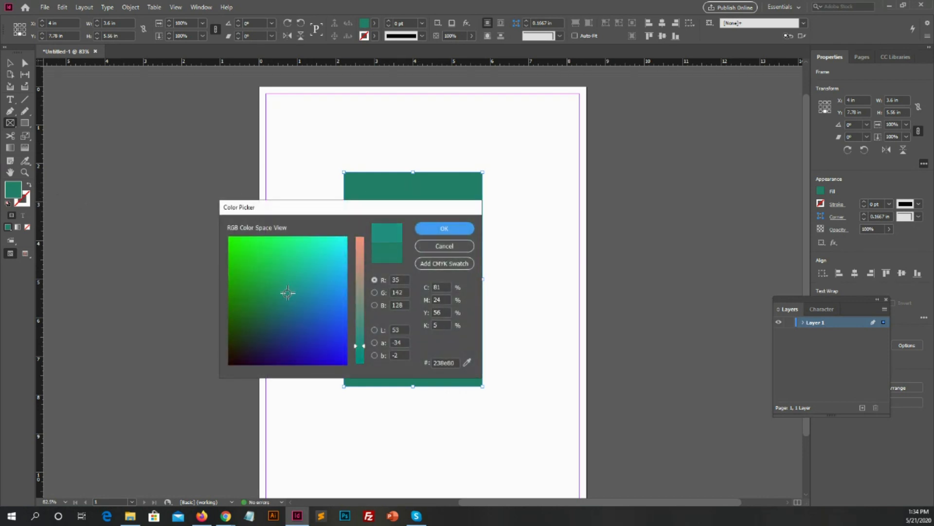
pyautogui.click(269, 321)
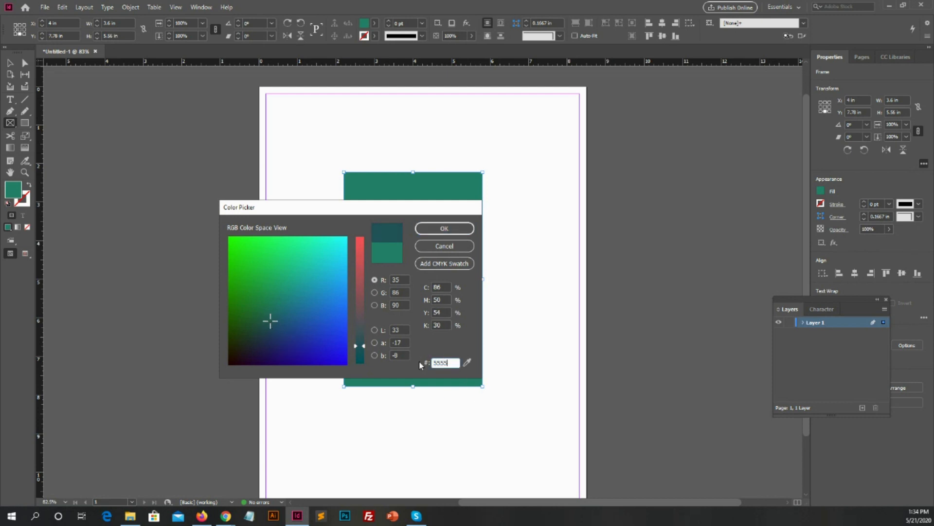
pyautogui.click(444, 229)
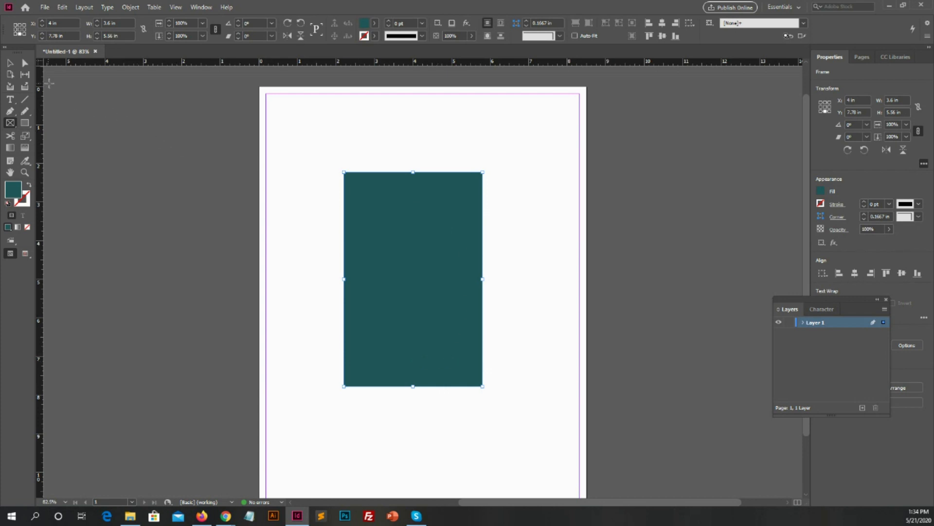
pyautogui.moveTo(67, 90)
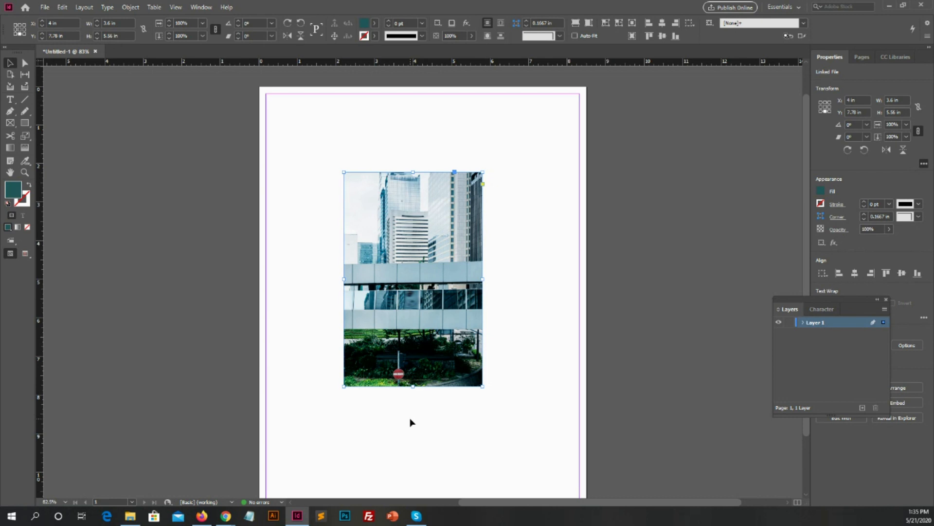
pyautogui.moveTo(423, 395)
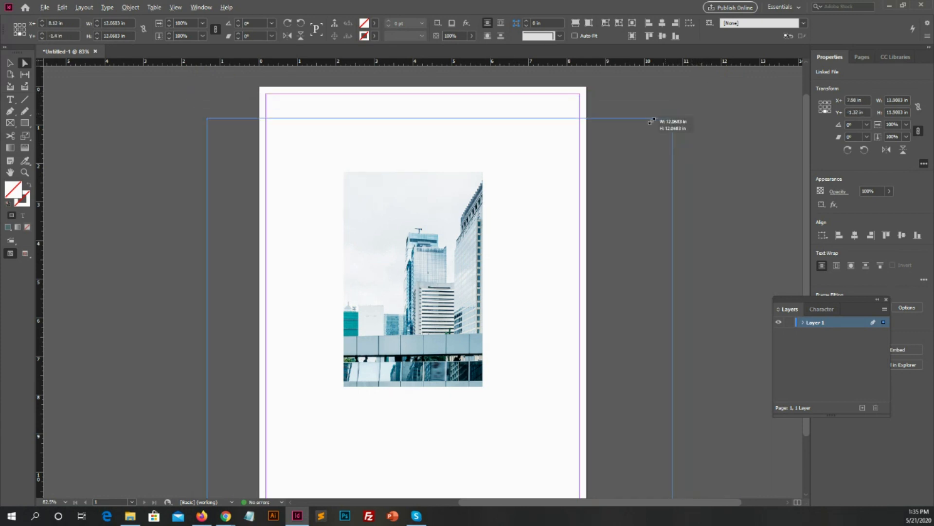
# Step: Scale down the city photo, rotate it a quarter turn, and reposition it in the frame
pyautogui.moveTo(652, 120); pyautogui.dragTo(417, 231)
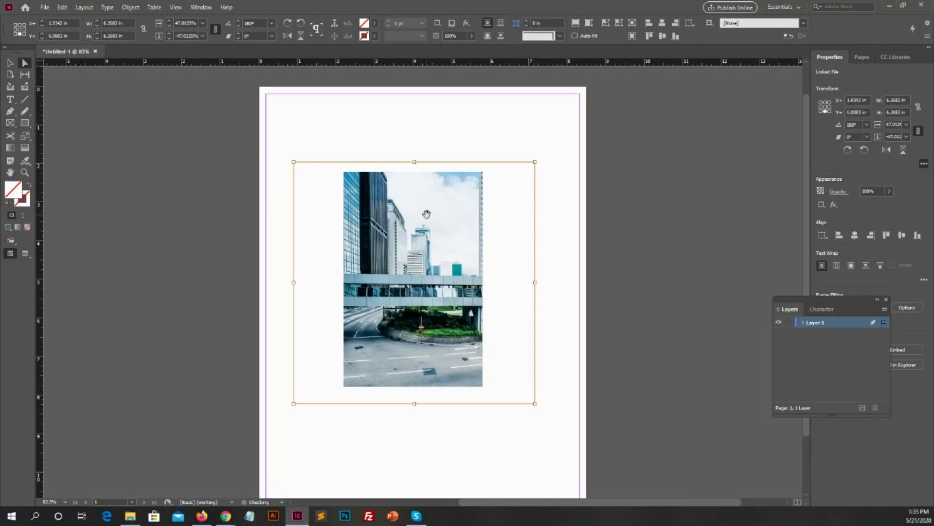
pyautogui.moveTo(427, 215); pyautogui.dragTo(424, 219)
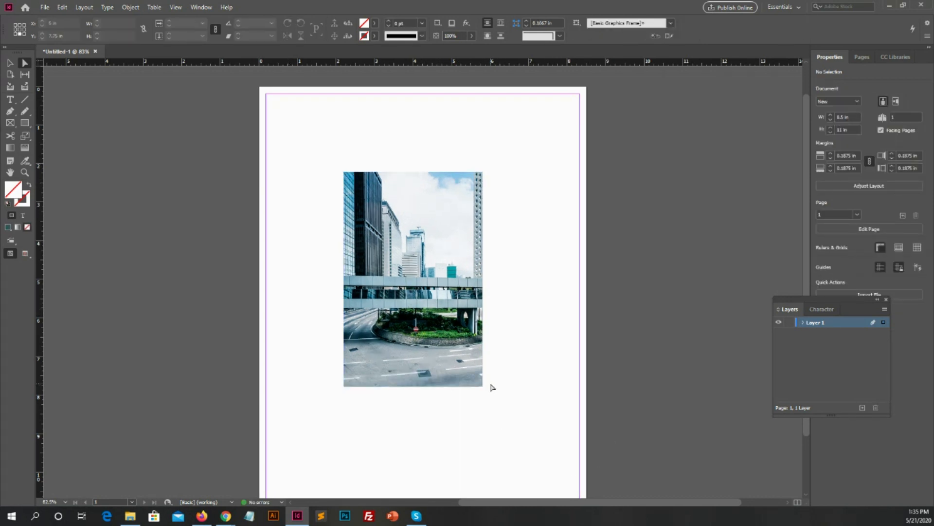
pyautogui.click(412, 279)
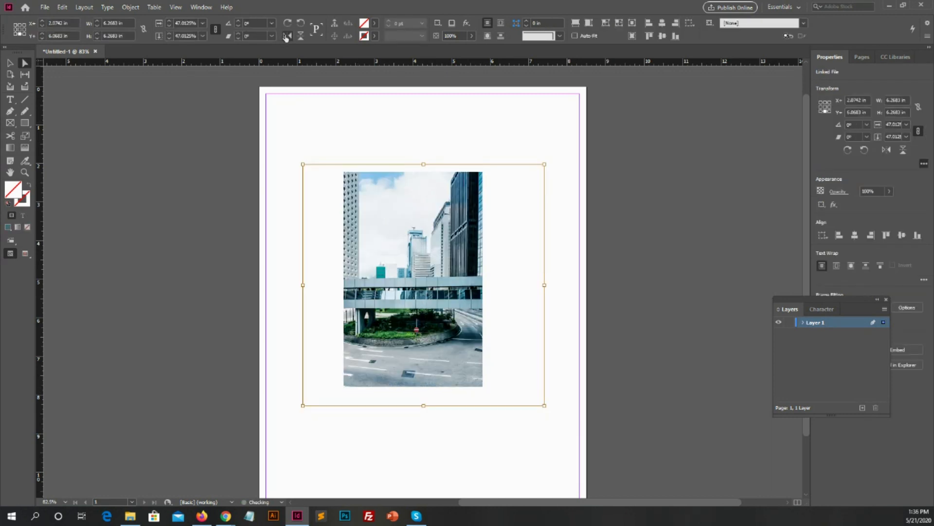
pyautogui.click(301, 36)
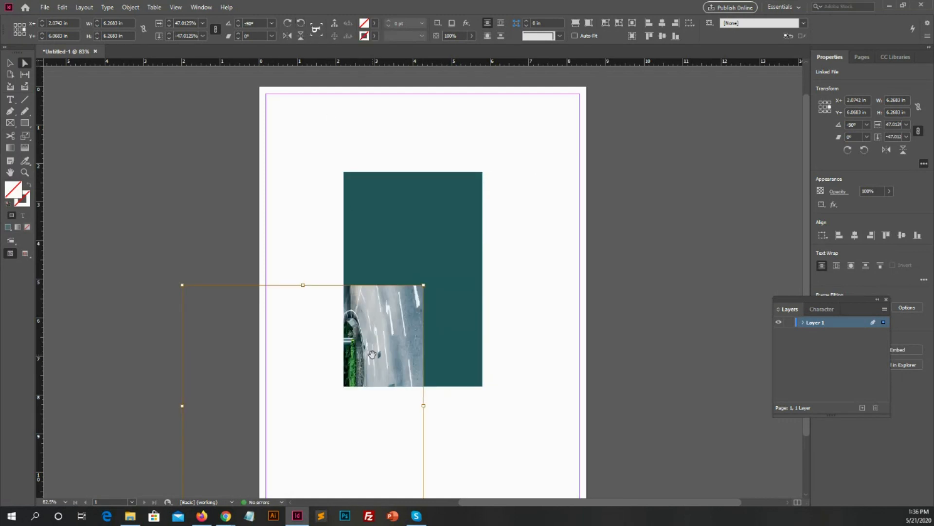
pyautogui.moveTo(373, 355); pyautogui.dragTo(456, 259)
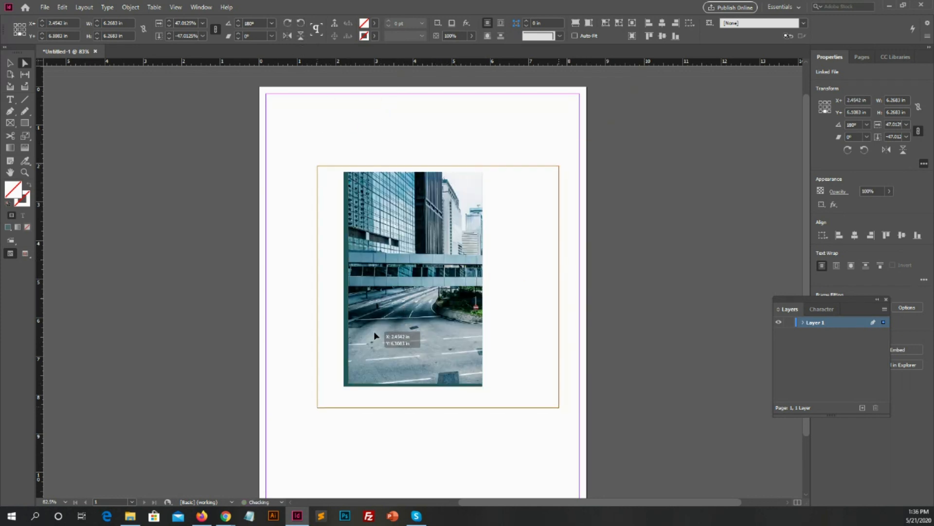
pyautogui.moveTo(374, 335); pyautogui.dragTo(387, 325)
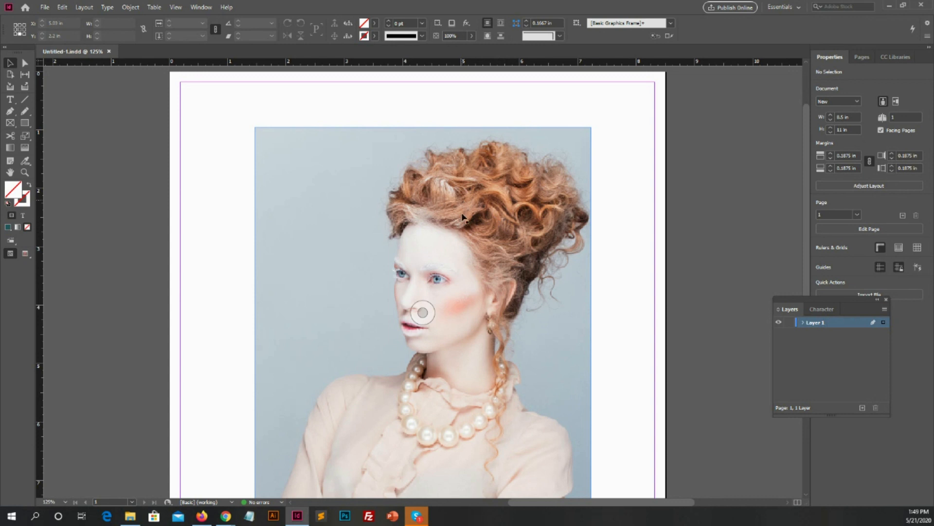
pyautogui.moveTo(527, 303)
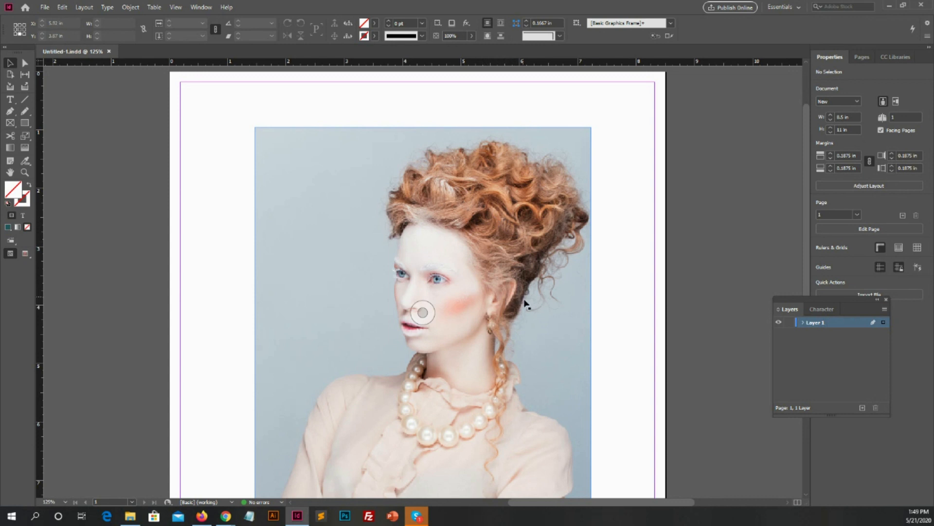
pyautogui.scroll(-3)
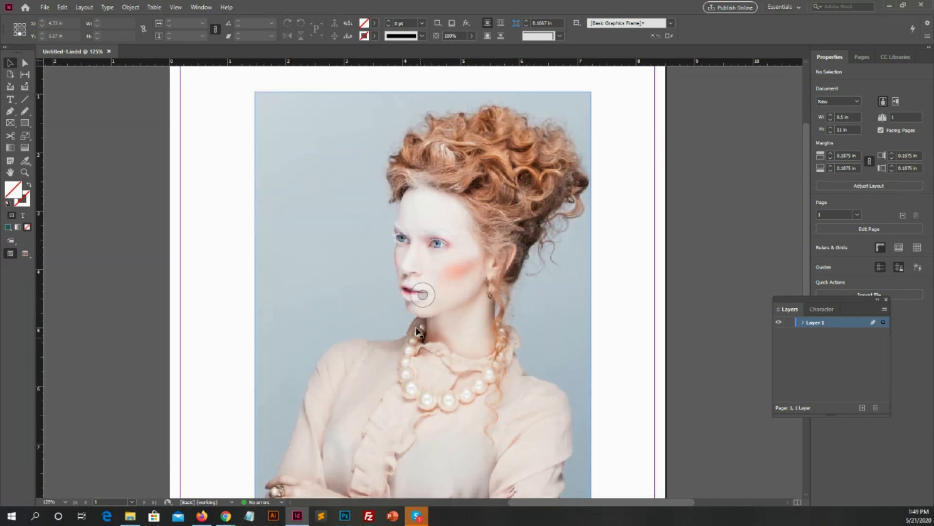
pyautogui.scroll(-3)
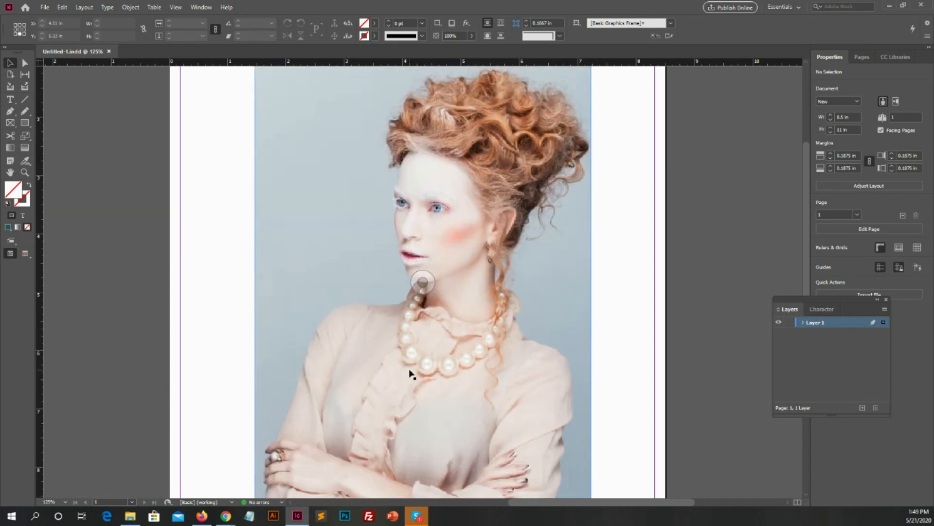
pyautogui.scroll(-3)
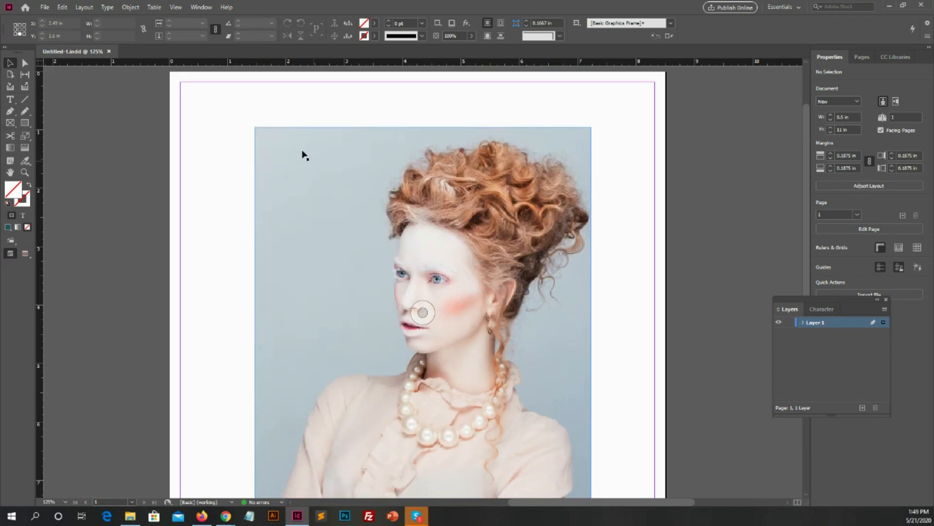
# Step: Switch View > Display Performance to High Quality Display
pyautogui.click(175, 8)
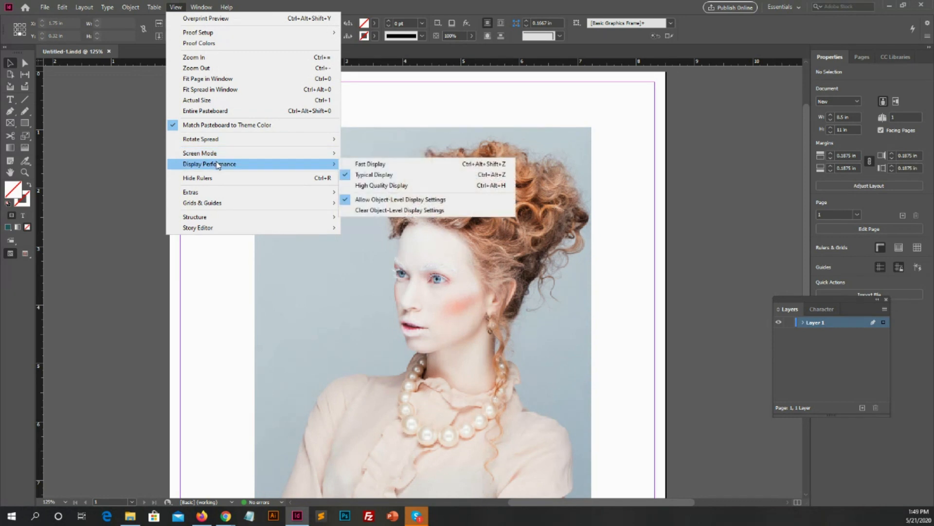
pyautogui.moveTo(313, 168)
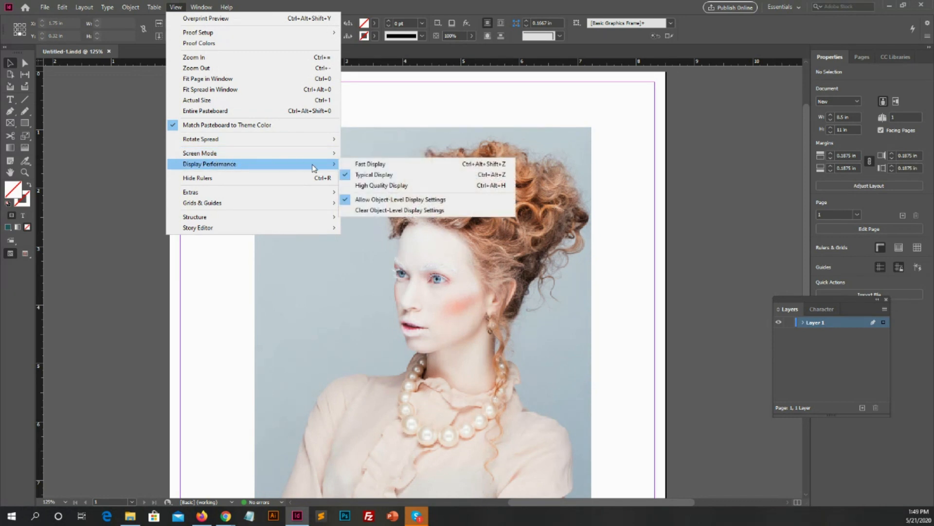
pyautogui.moveTo(373, 174)
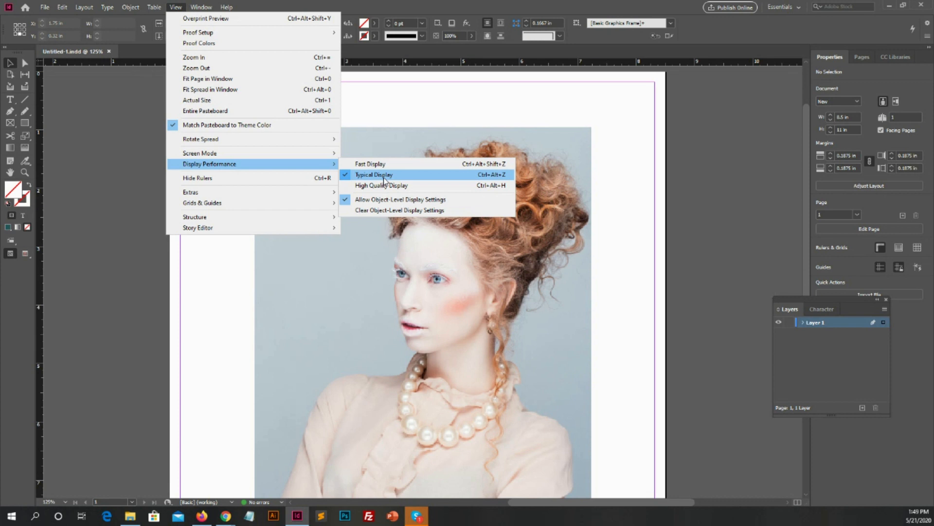
pyautogui.moveTo(385, 185)
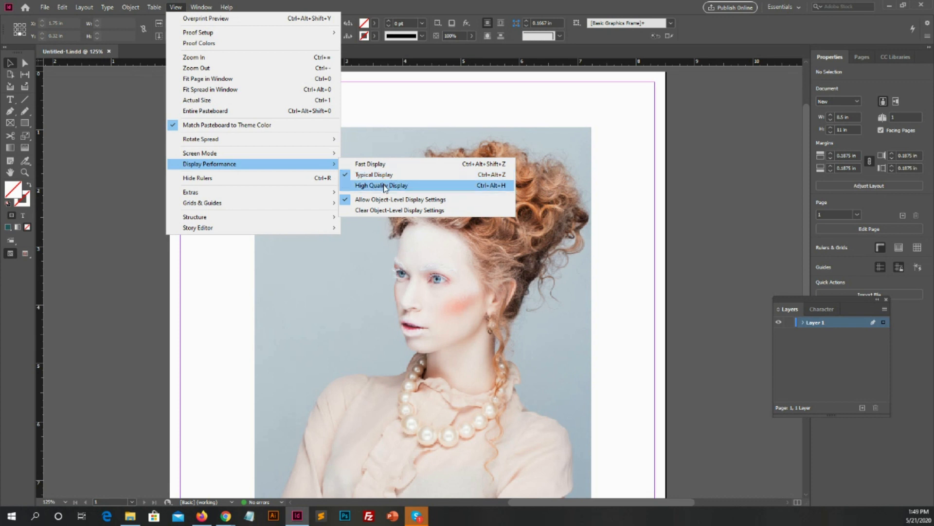
pyautogui.click(380, 186)
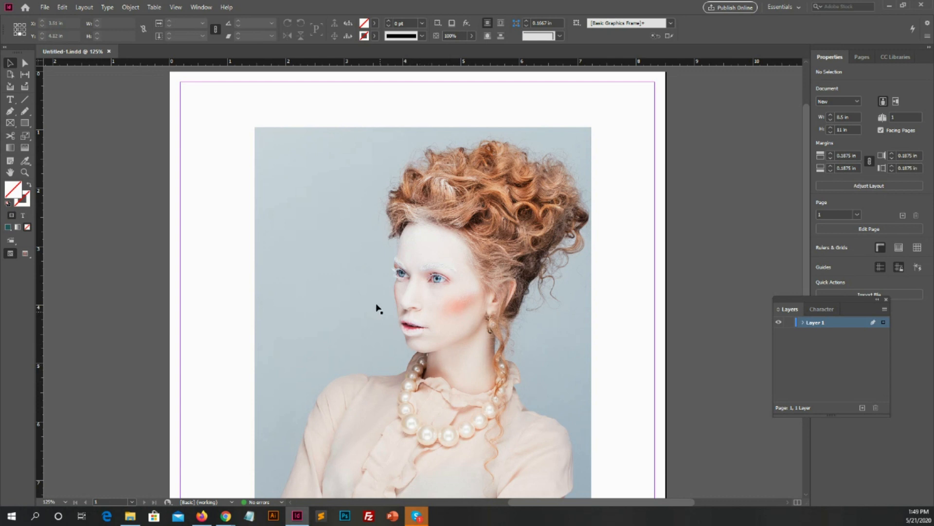
pyautogui.scroll(-3)
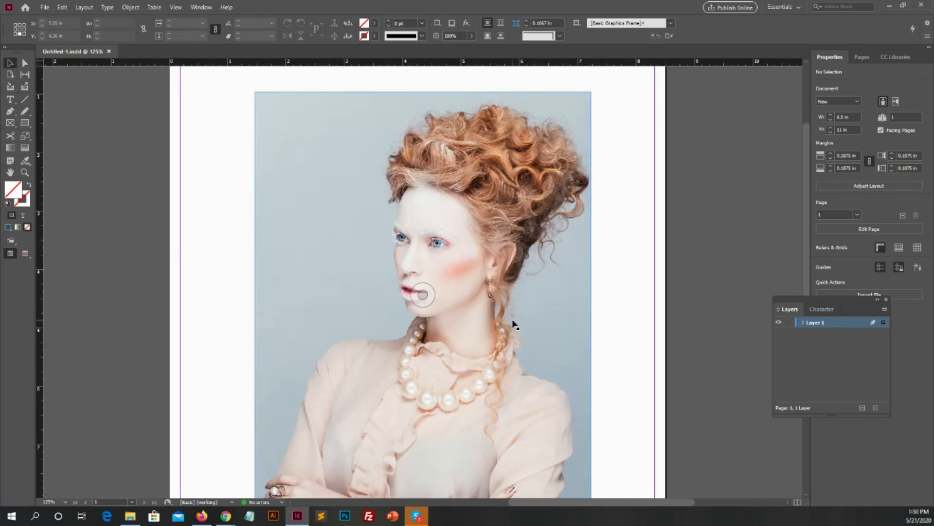
pyautogui.scroll(-3)
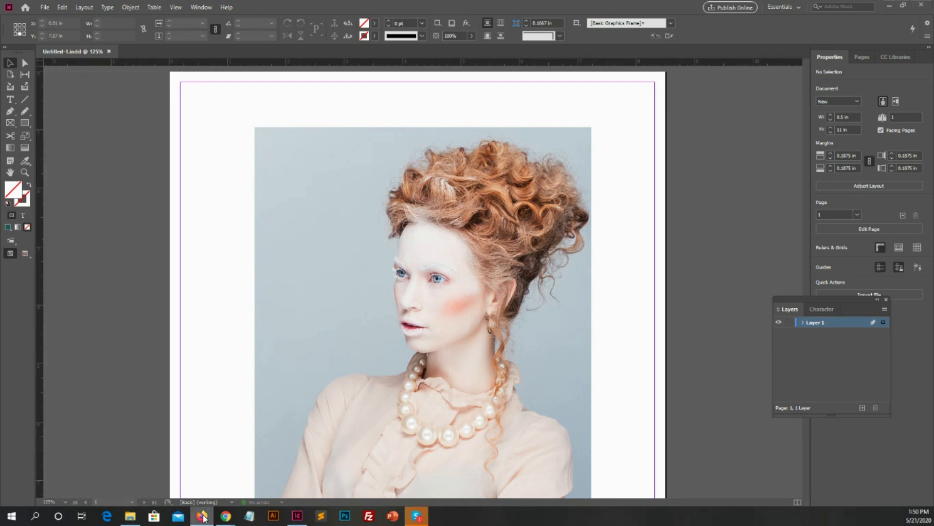
pyautogui.click(422, 313)
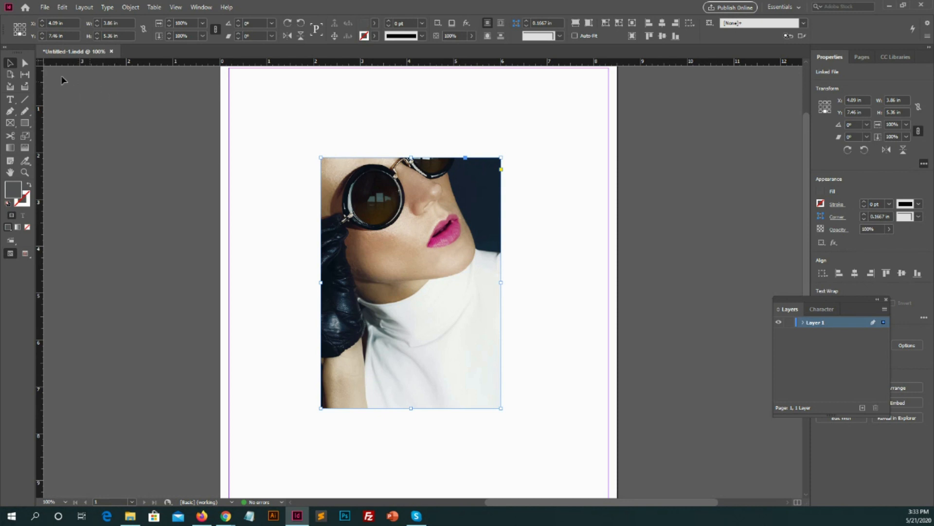
pyautogui.moveTo(25, 63)
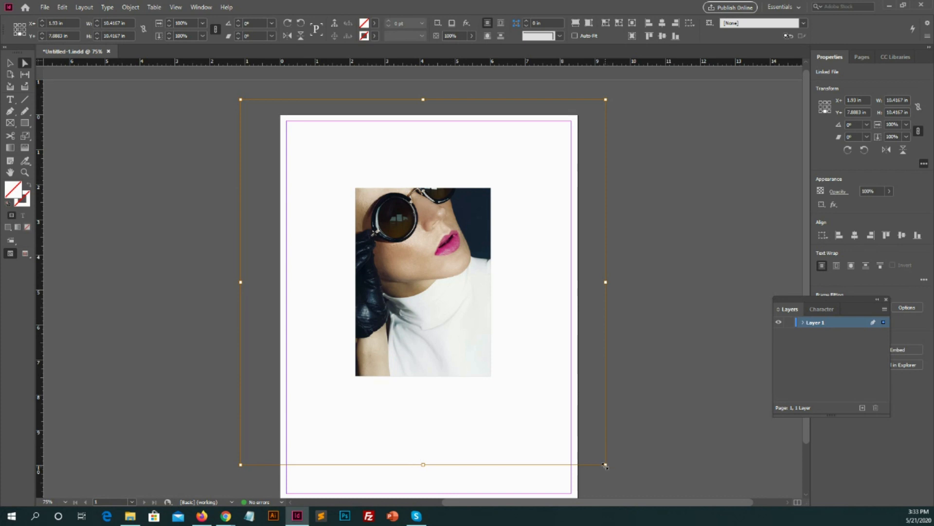
# Step: Resize the sunglasses photo by its corner handle and shift it to crop on the face
pyautogui.click(603, 466)
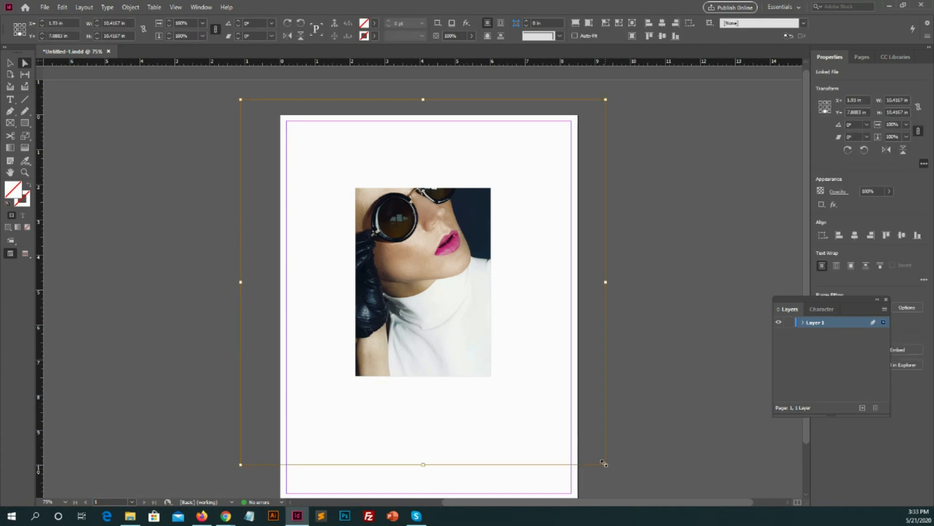
pyautogui.moveTo(605, 464); pyautogui.dragTo(555, 414)
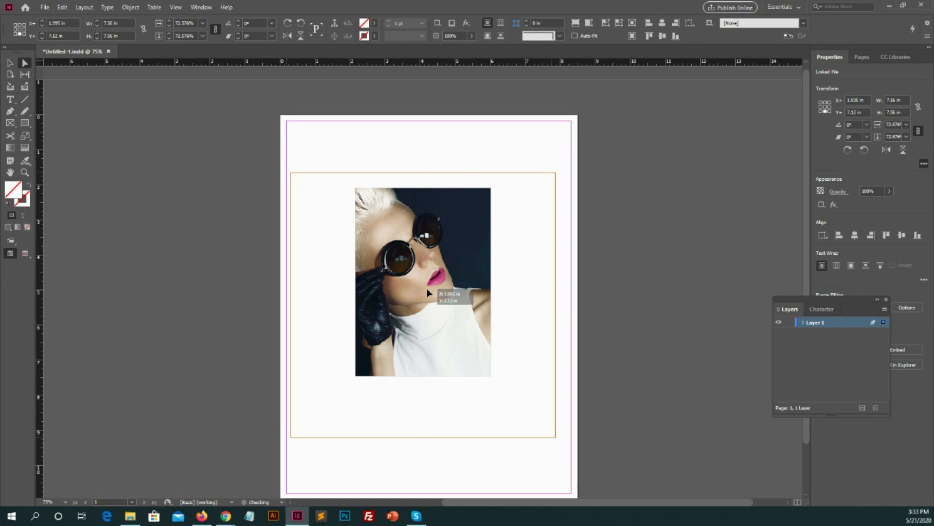
pyautogui.moveTo(427, 292); pyautogui.dragTo(444, 292)
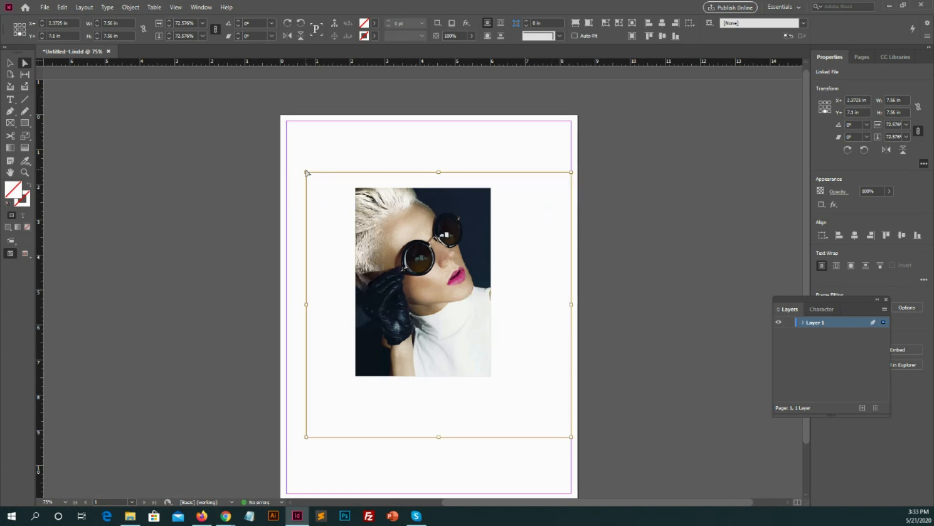
pyautogui.moveTo(305, 173); pyautogui.dragTo(311, 177)
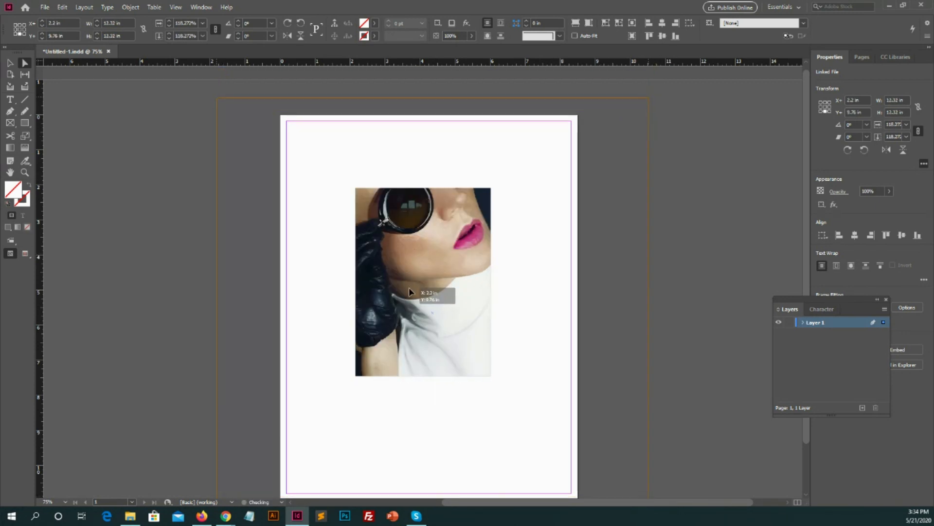
pyautogui.moveTo(410, 292); pyautogui.dragTo(424, 287)
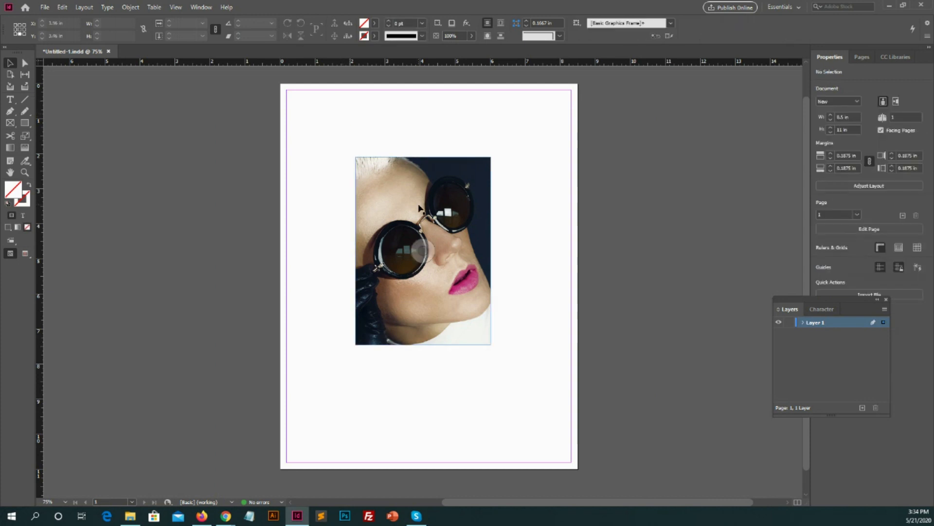
# Step: Slide the sunglasses photo left inside its frame, then fine-tune its position
pyautogui.moveTo(423, 251); pyautogui.dragTo(392, 216)
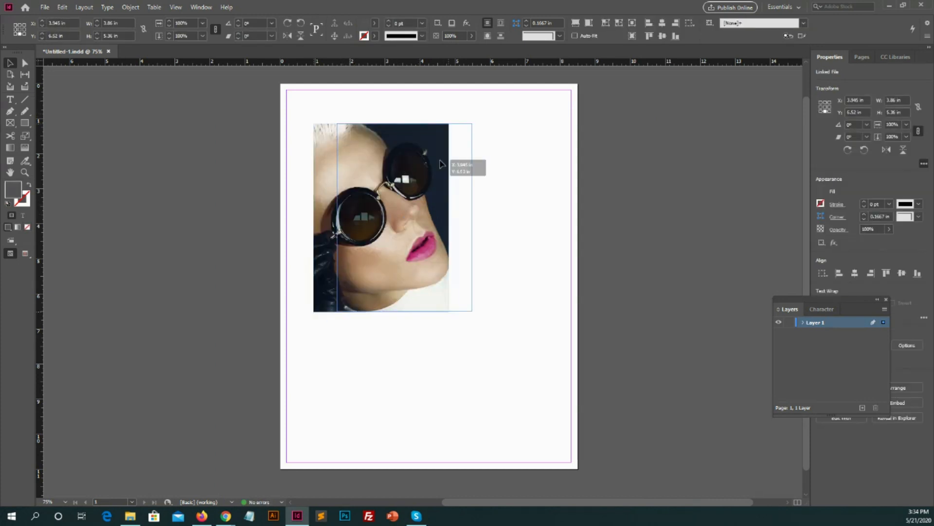
pyautogui.moveTo(393, 215); pyautogui.dragTo(429, 250)
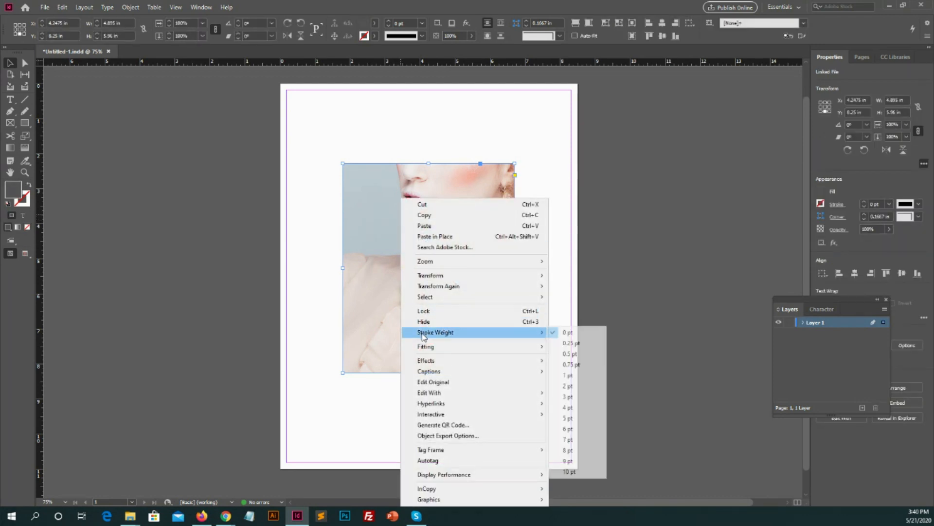
pyautogui.moveTo(518, 346)
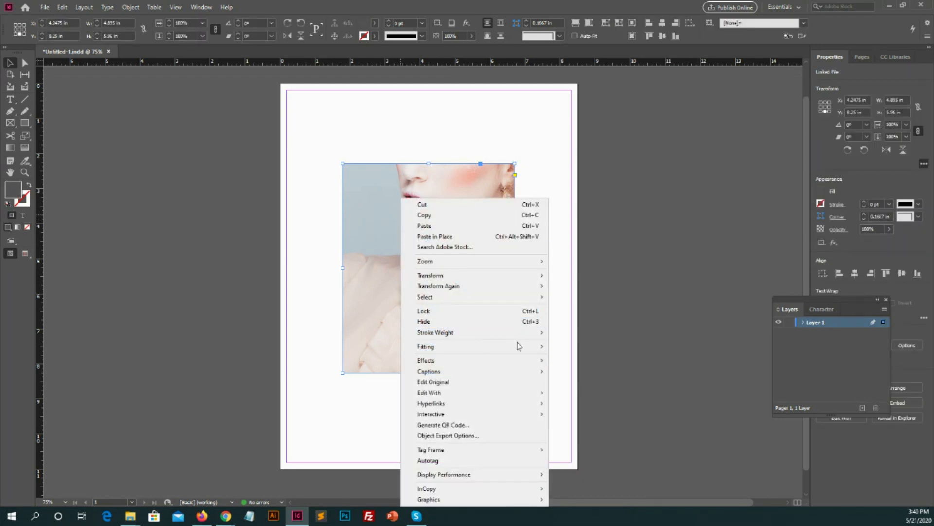
pyautogui.moveTo(426, 346)
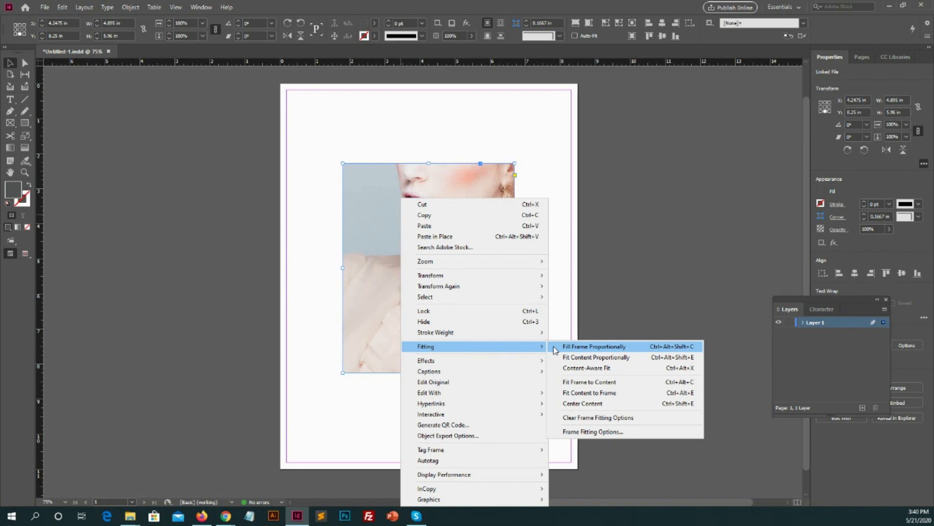
pyautogui.moveTo(596, 357)
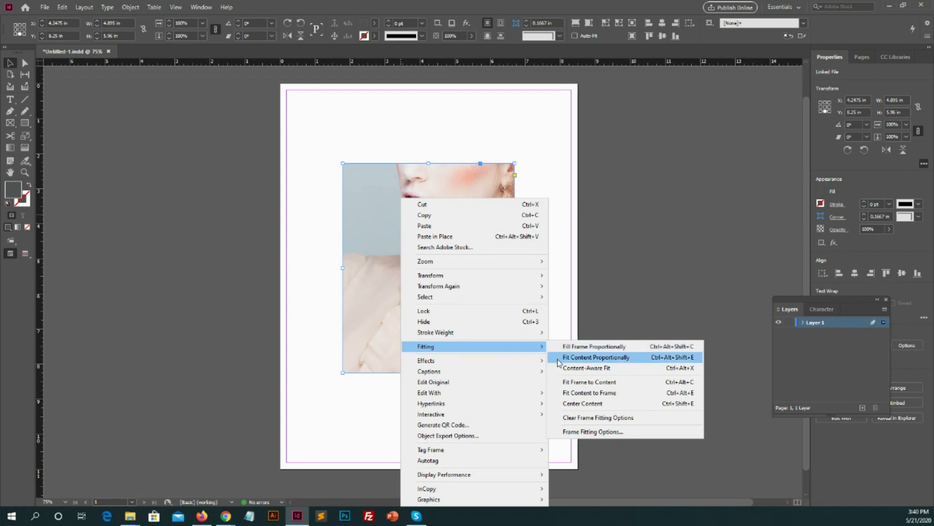
# Step: Apply Fit Content Proportionally, then Fill Frame Proportionally to the curly-haired portrait
pyautogui.click(597, 356)
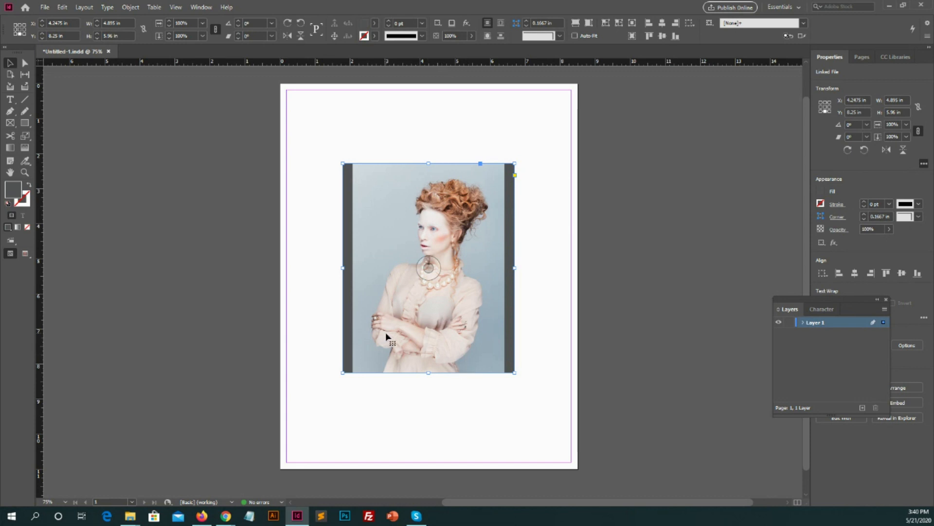
pyautogui.moveTo(387, 334)
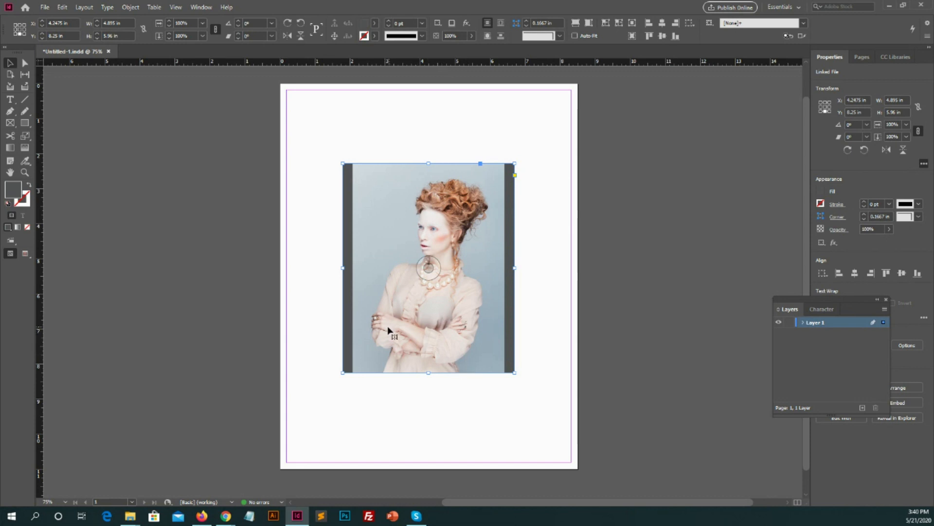
pyautogui.moveTo(393, 313)
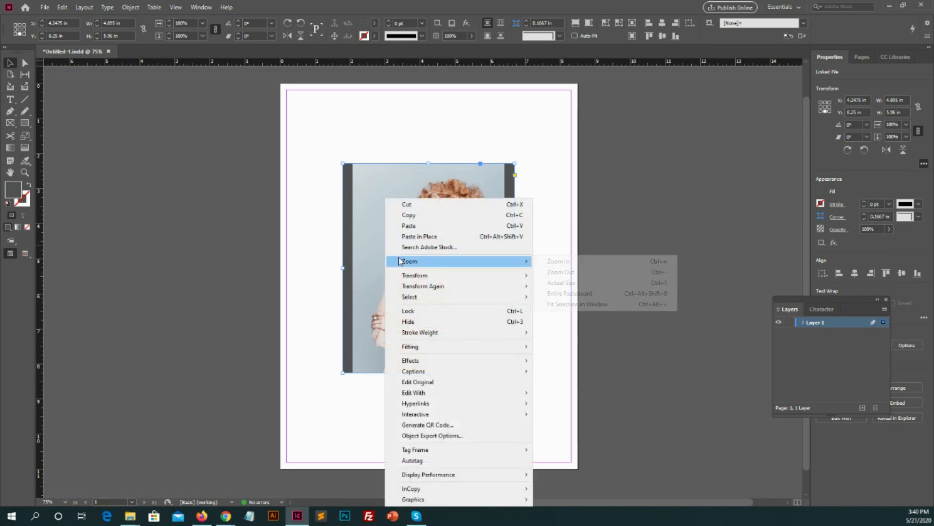
pyautogui.moveTo(410, 346)
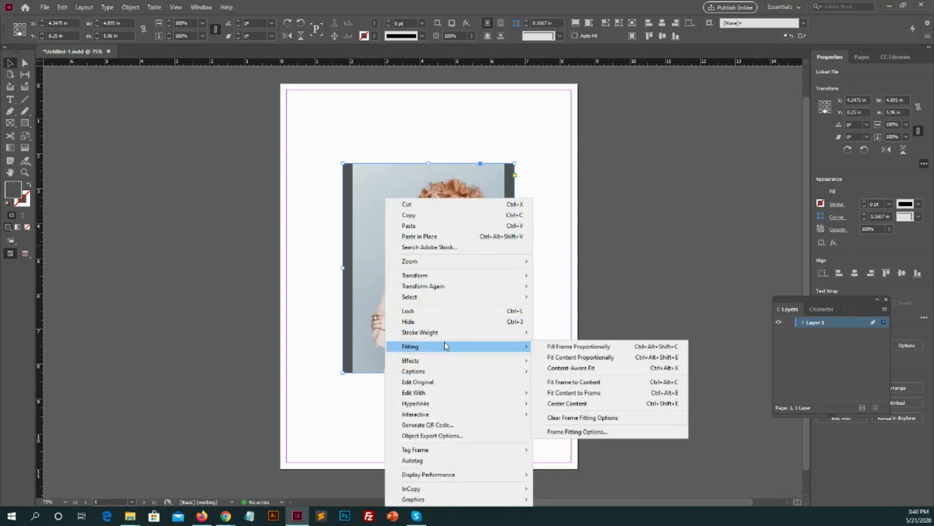
pyautogui.moveTo(515, 348)
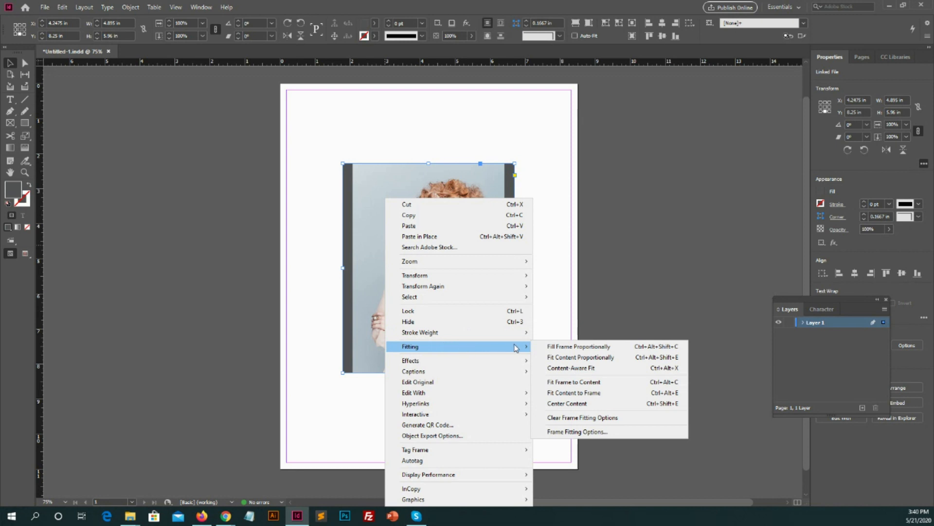
pyautogui.click(580, 356)
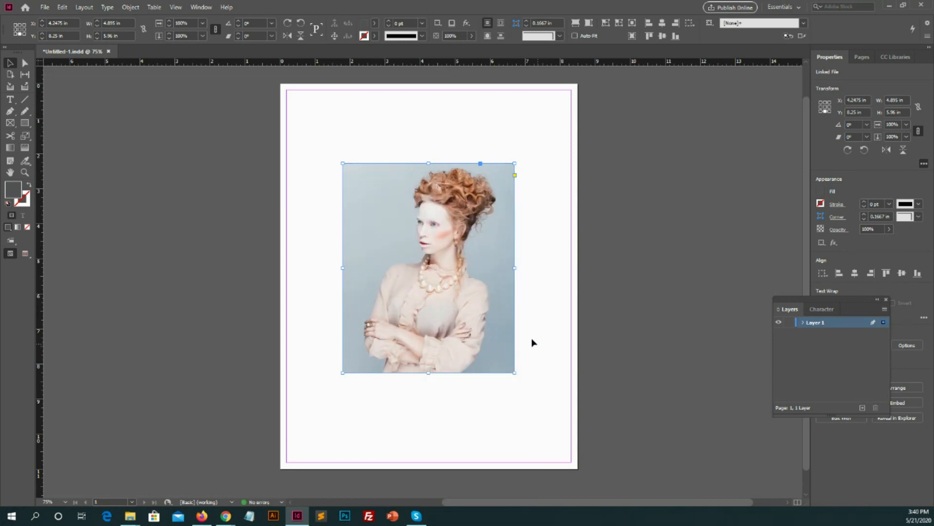